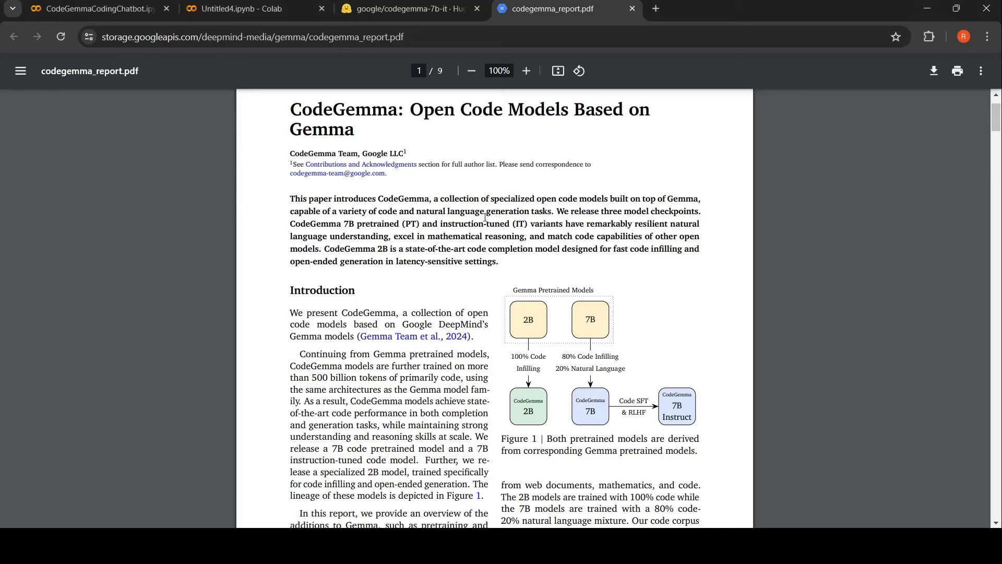
{"action": "mouse_move", "coordinate": [544, 229]}
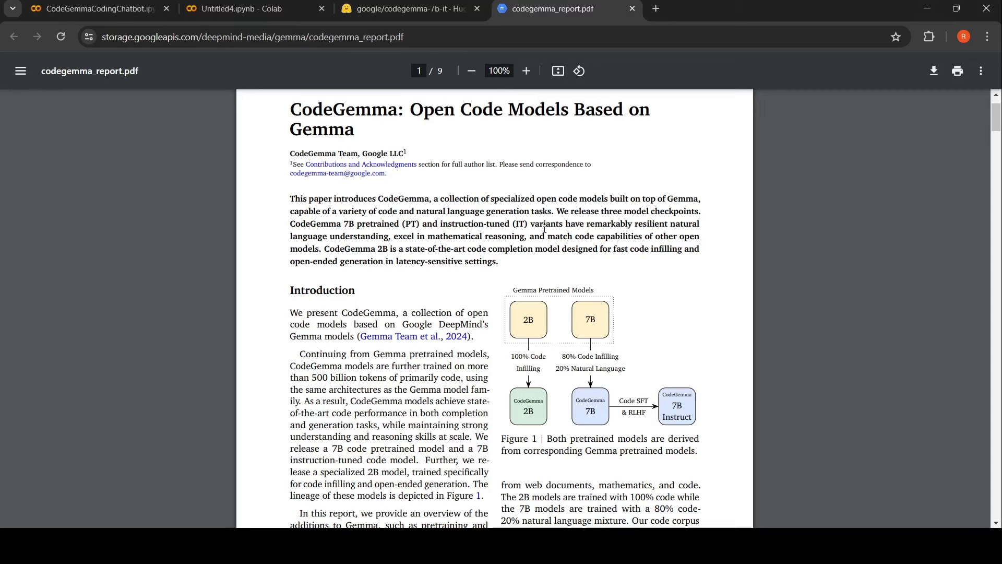
{"action": "mouse_move", "coordinate": [694, 223]}
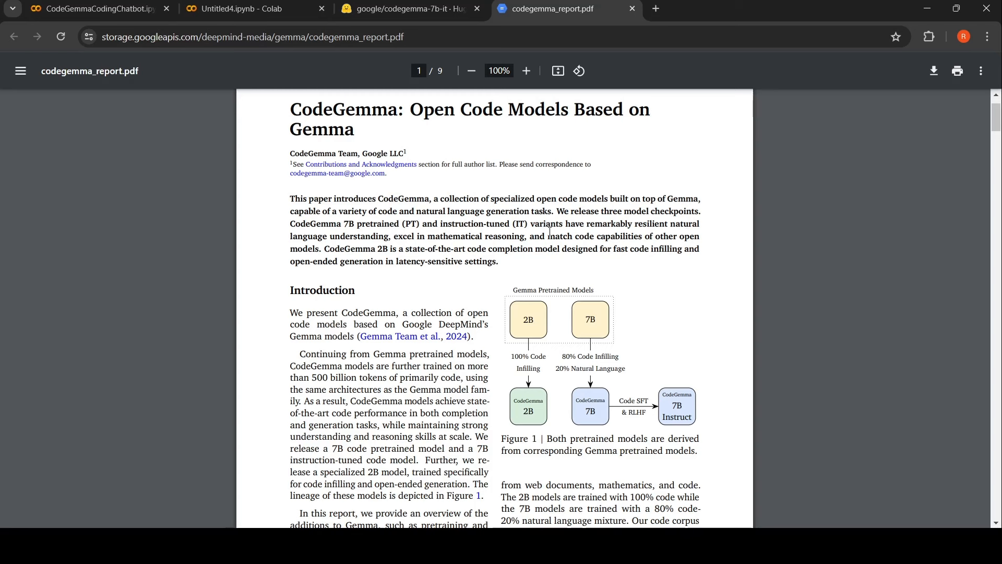
{"action": "mouse_move", "coordinate": [489, 236]}
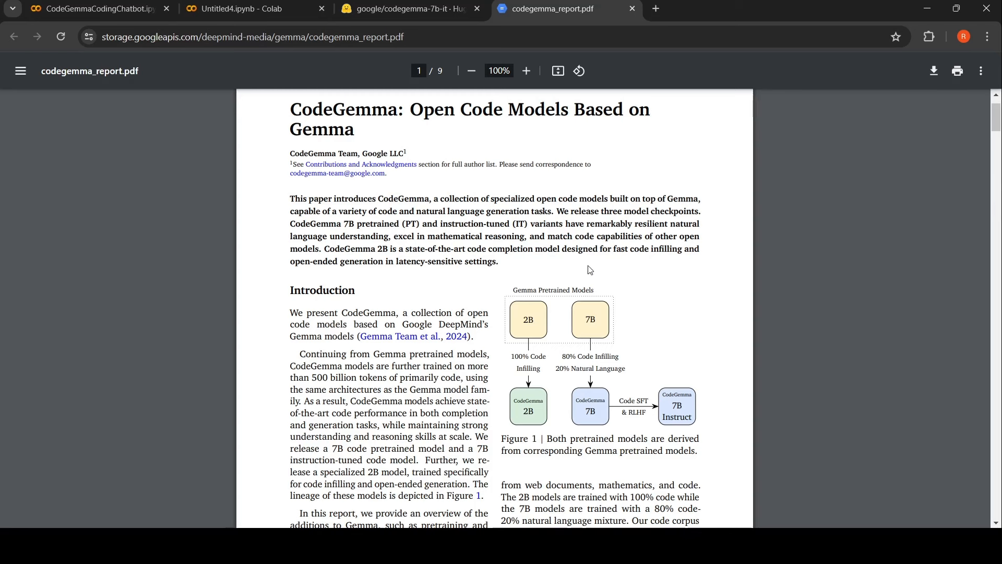
{"action": "mouse_move", "coordinate": [571, 261]}
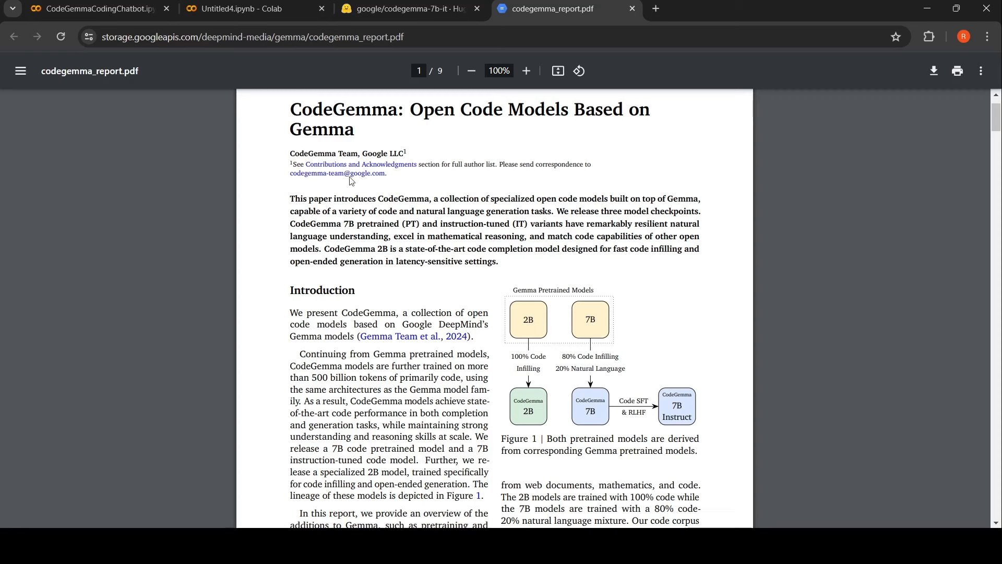
{"action": "mouse_move", "coordinate": [511, 253]}
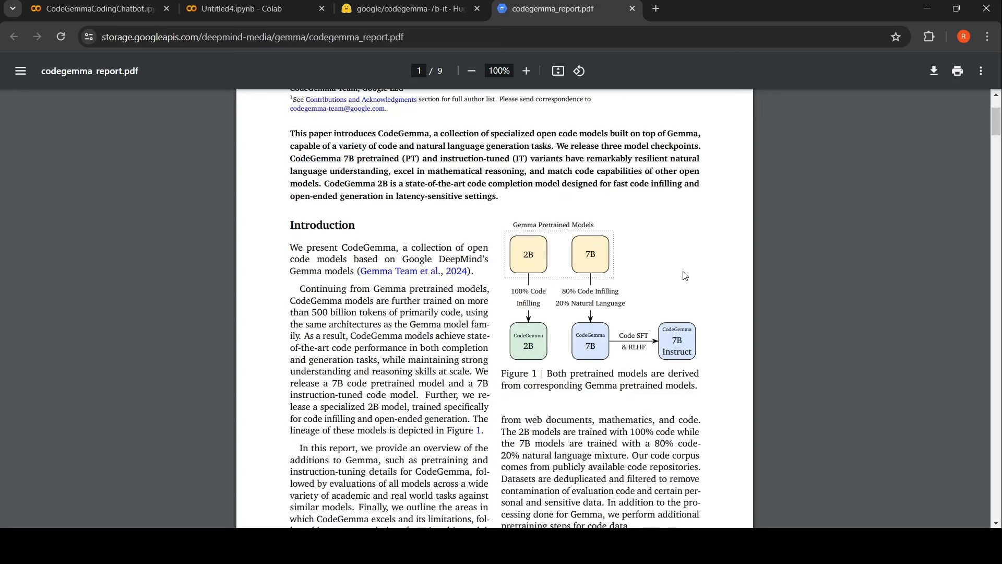
{"action": "mouse_move", "coordinate": [600, 284]}
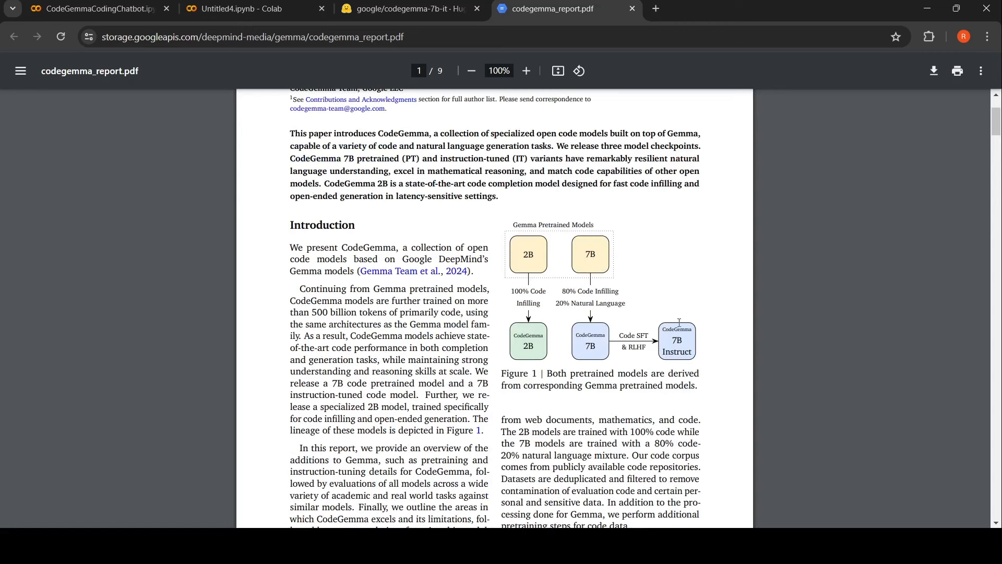
{"action": "mouse_move", "coordinate": [616, 362]}
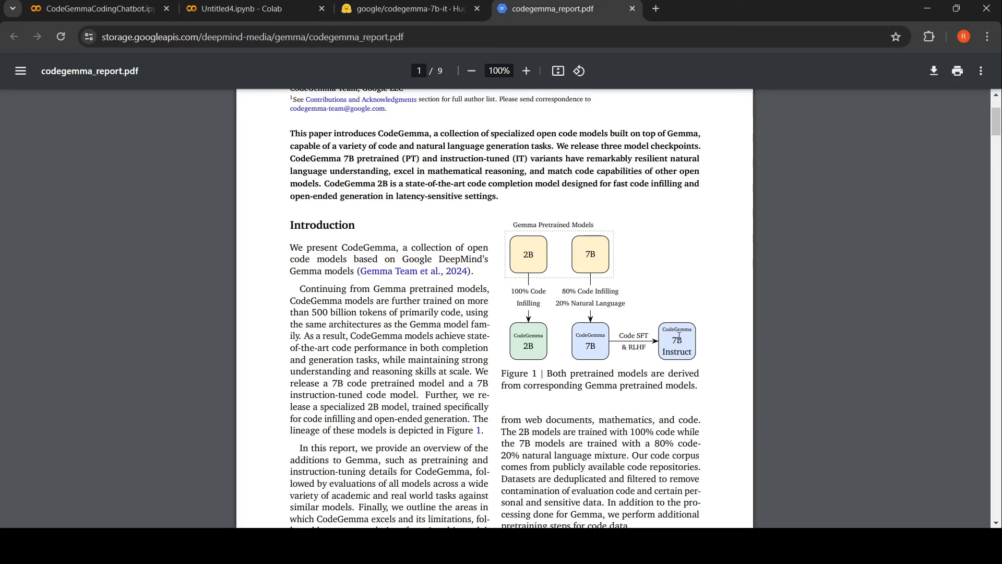
Review the Hugging Face access tokens, then view the codegemma-7b-it model variants description.
{"action": "left_click", "coordinate": [409, 8]}
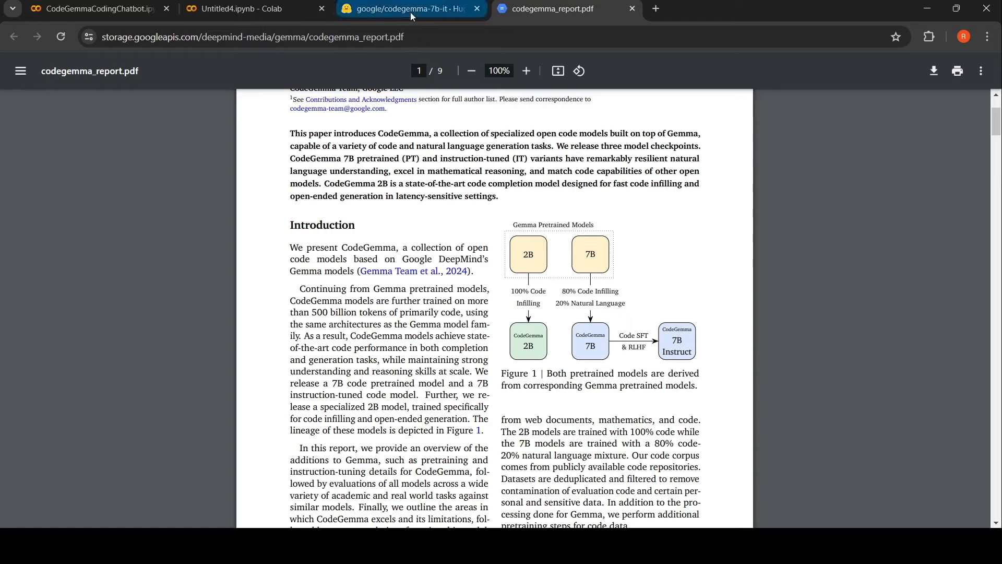
{"action": "left_click", "coordinate": [409, 9]}
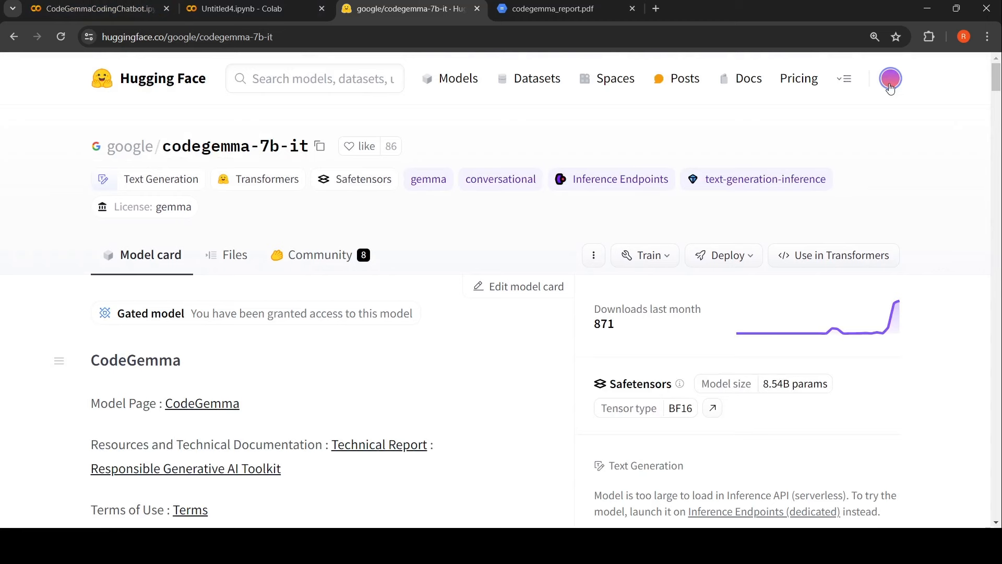
{"action": "left_click", "coordinate": [889, 78]}
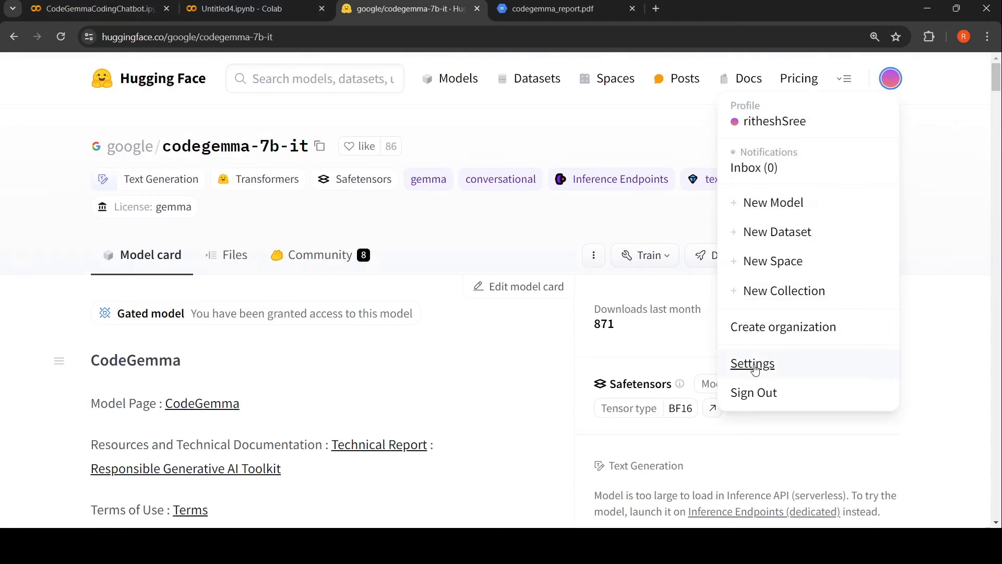
{"action": "left_click", "coordinate": [752, 364]}
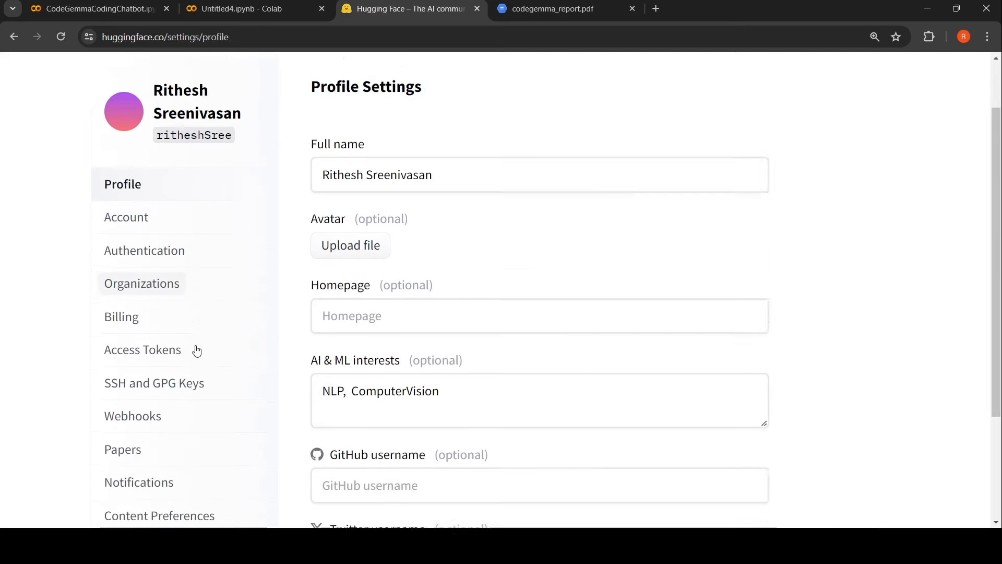
{"action": "left_click", "coordinate": [142, 350]}
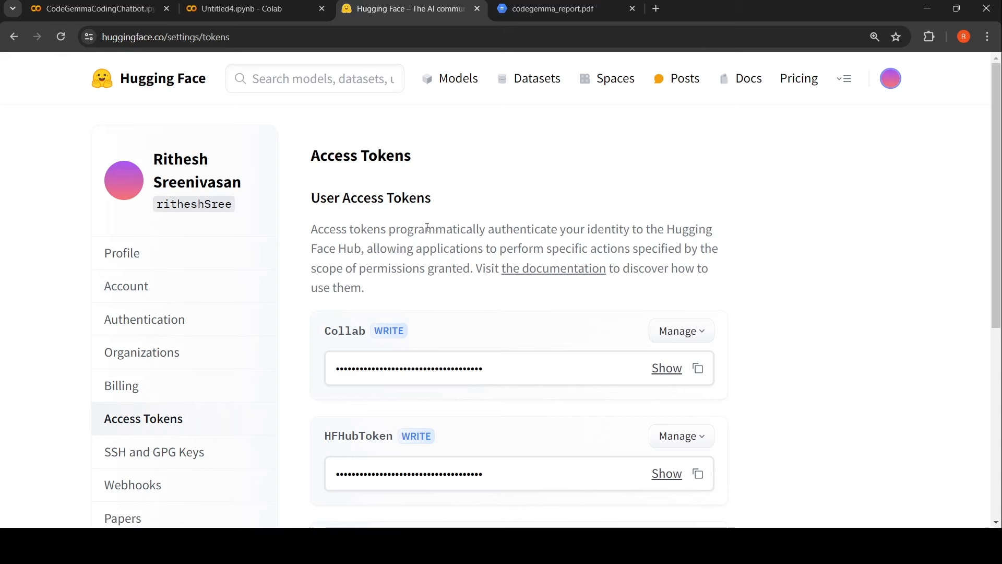
{"action": "left_click", "coordinate": [14, 36]}
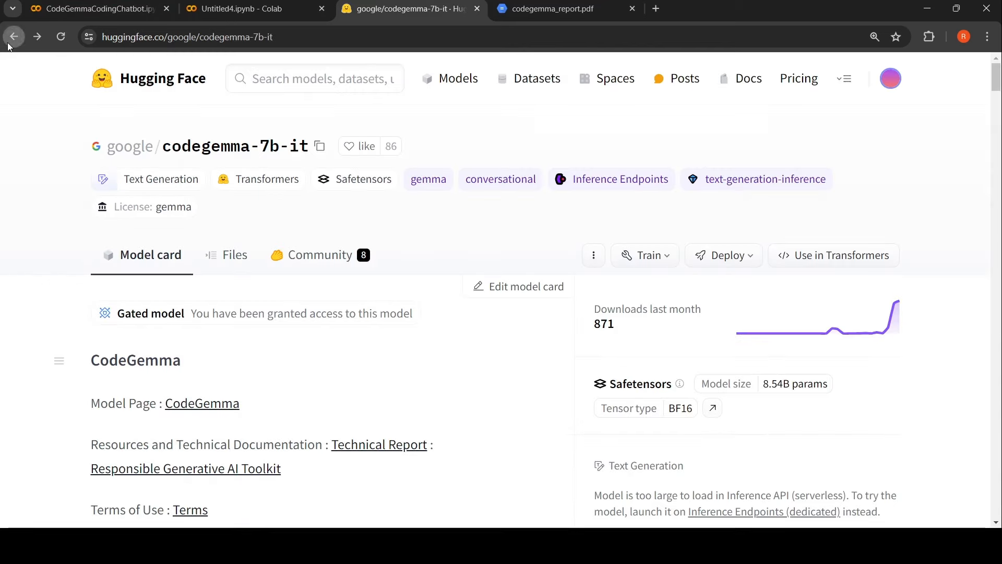
{"action": "scroll", "scroll_direction": "down", "scroll_amount": 3}
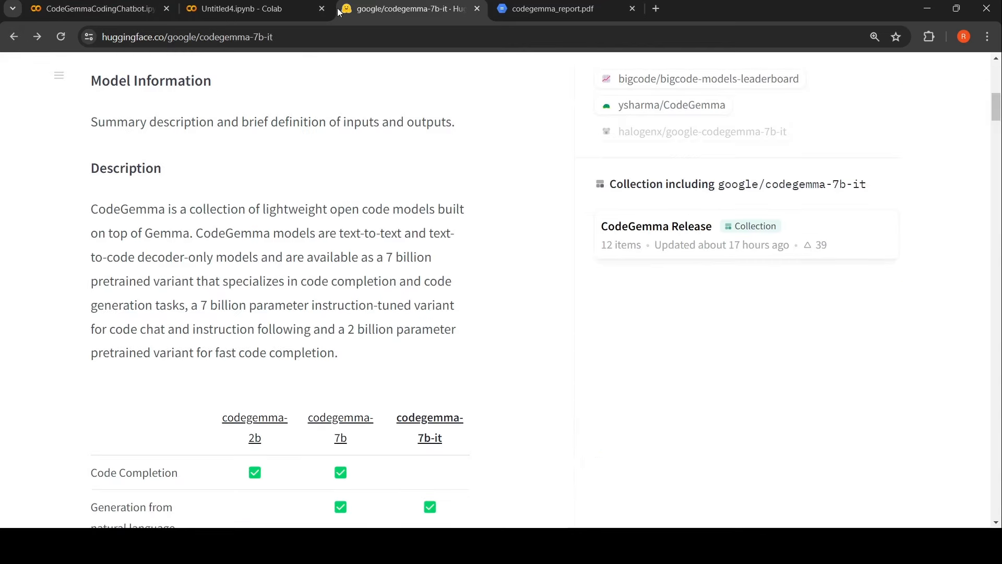
Open the CodeGemmaCodingChatbot notebook and review the runtime's RAM, disk and GPU usage.
{"action": "left_click", "coordinate": [93, 8]}
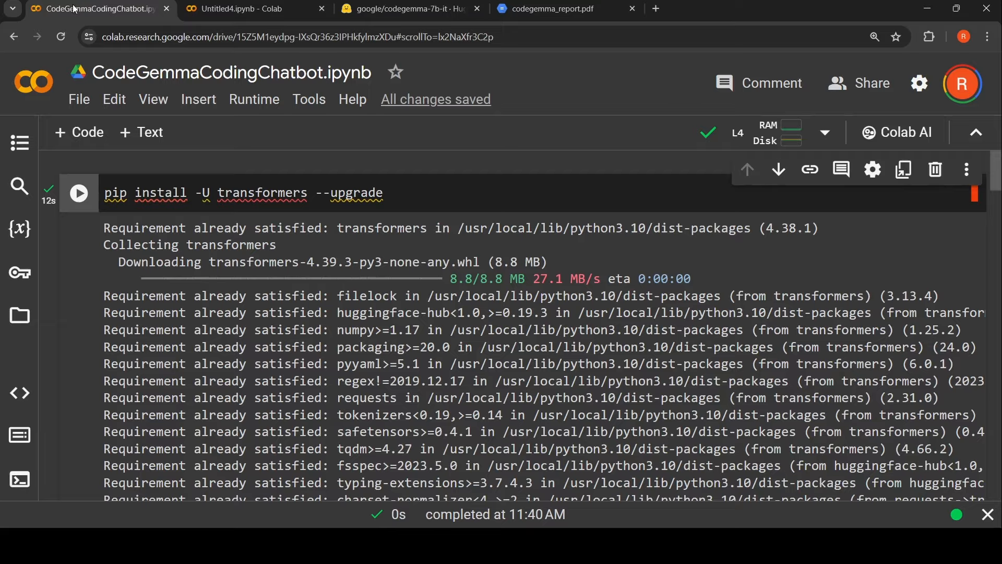
{"action": "mouse_move", "coordinate": [783, 133]}
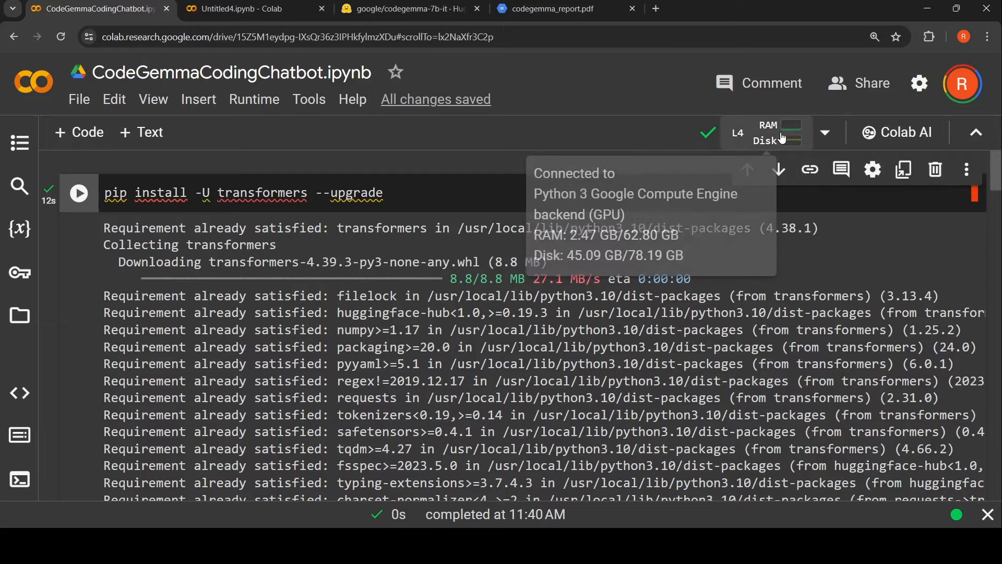
{"action": "left_click", "coordinate": [783, 133]}
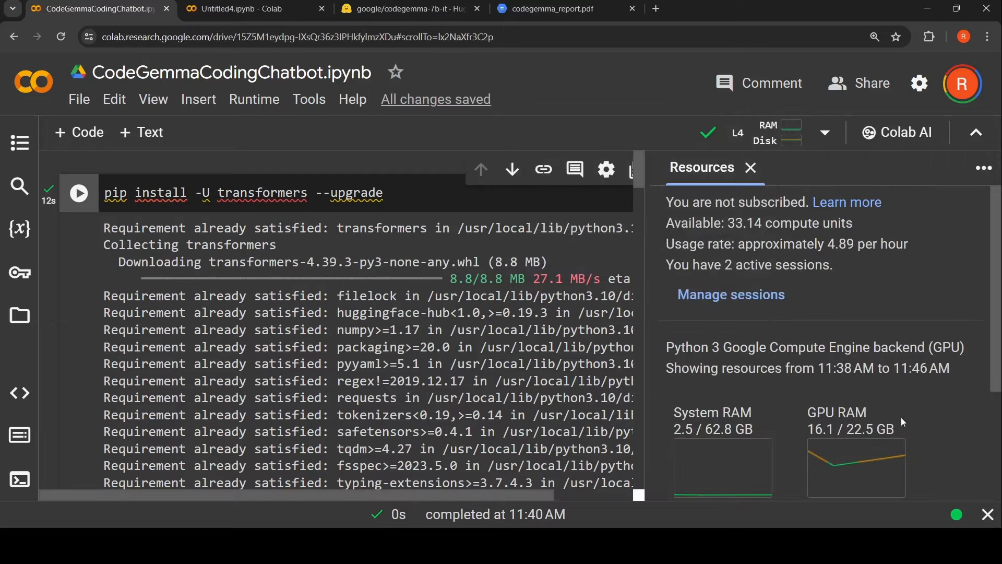
{"action": "scroll", "scroll_direction": "down", "scroll_amount": 3}
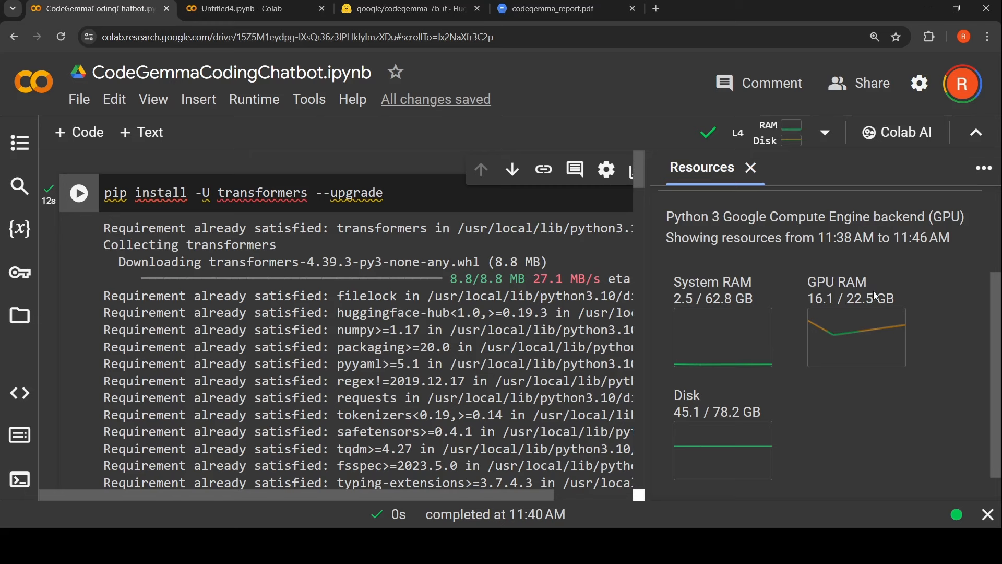
{"action": "mouse_move", "coordinate": [857, 316]}
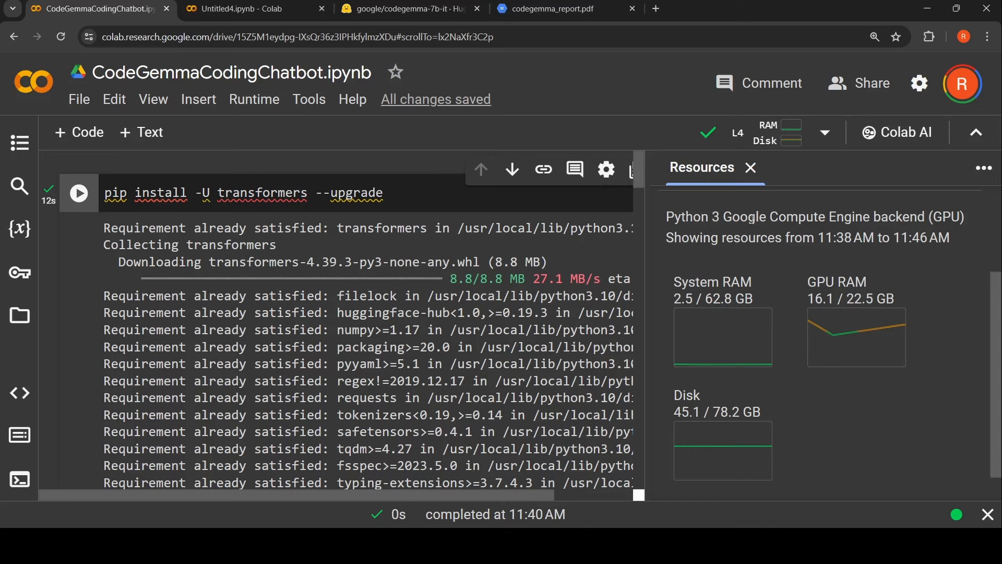
{"action": "left_click", "coordinate": [751, 167]}
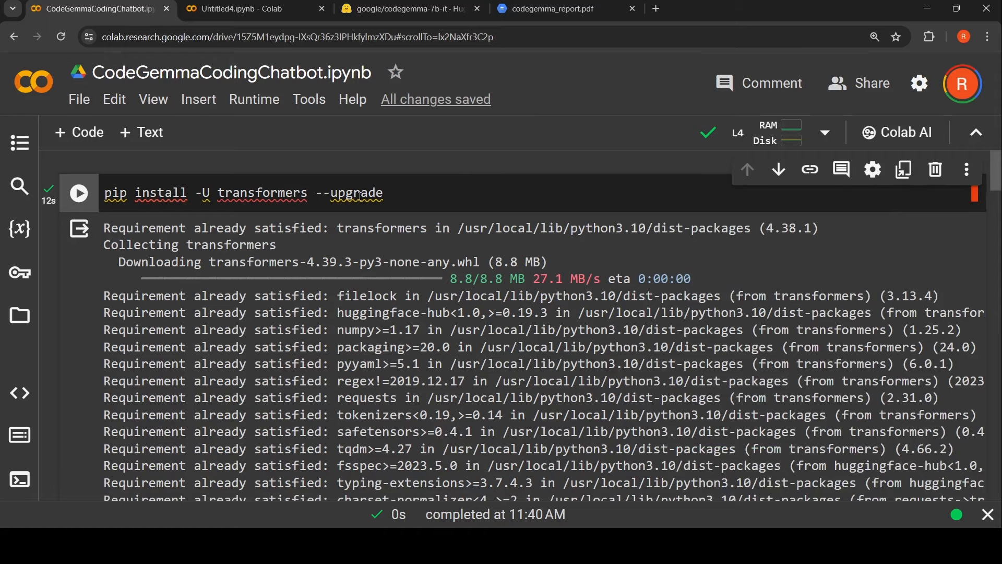
{"action": "scroll", "scroll_direction": "down", "scroll_amount": 3}
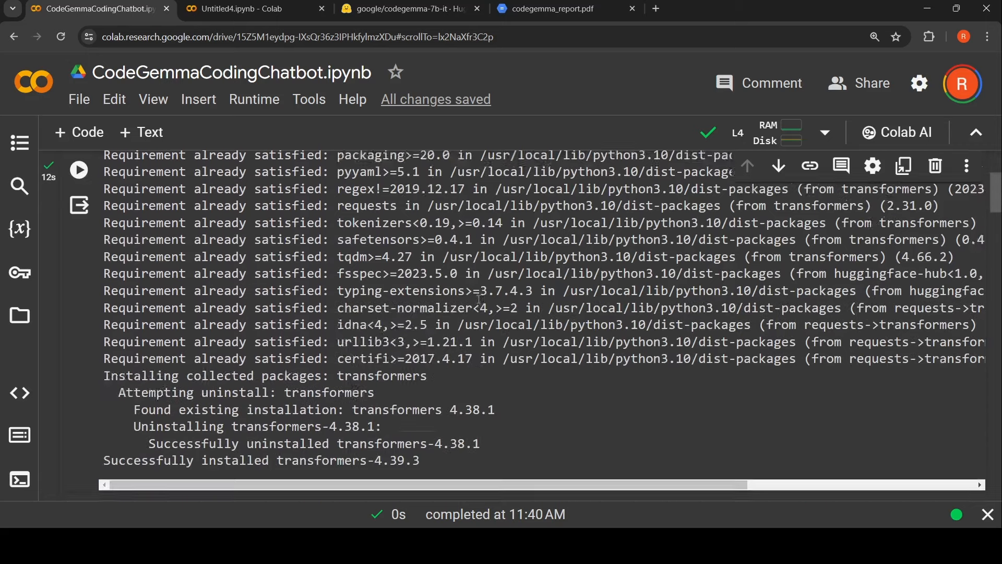
{"action": "scroll", "scroll_direction": "down", "scroll_amount": 3}
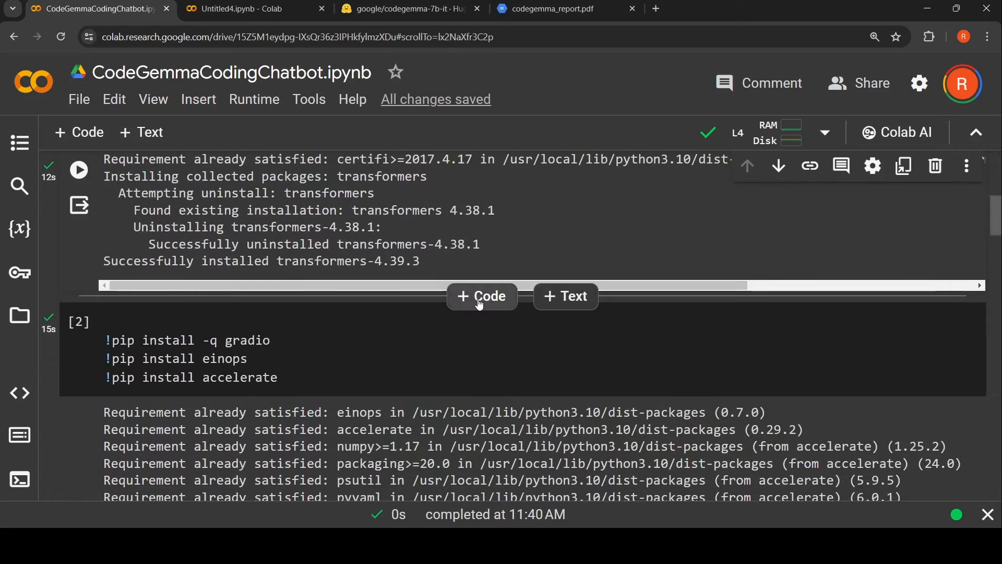
{"action": "scroll", "scroll_direction": "down", "scroll_amount": 3}
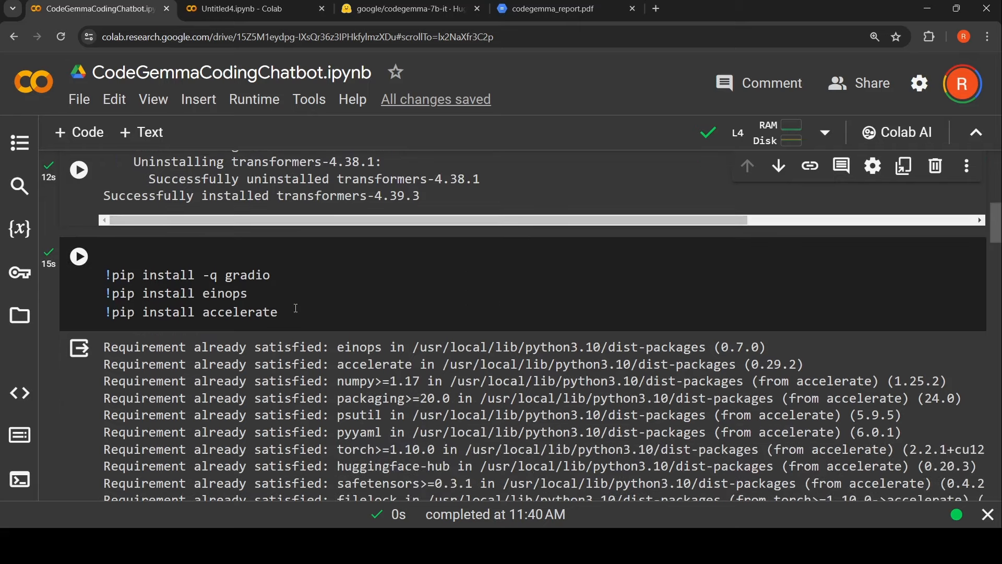
{"action": "scroll", "scroll_direction": "down", "scroll_amount": 3}
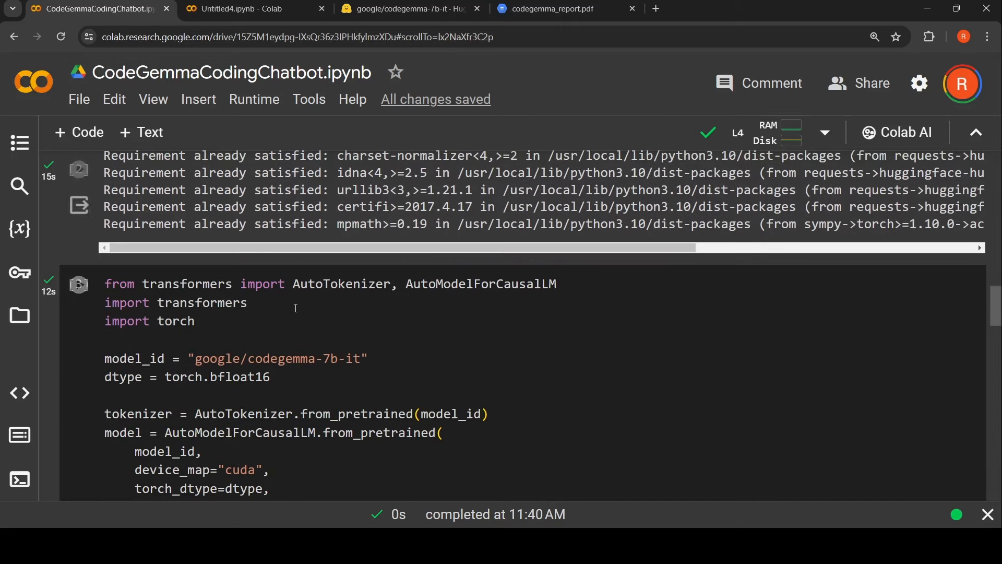
{"action": "scroll", "scroll_direction": "down", "scroll_amount": 3}
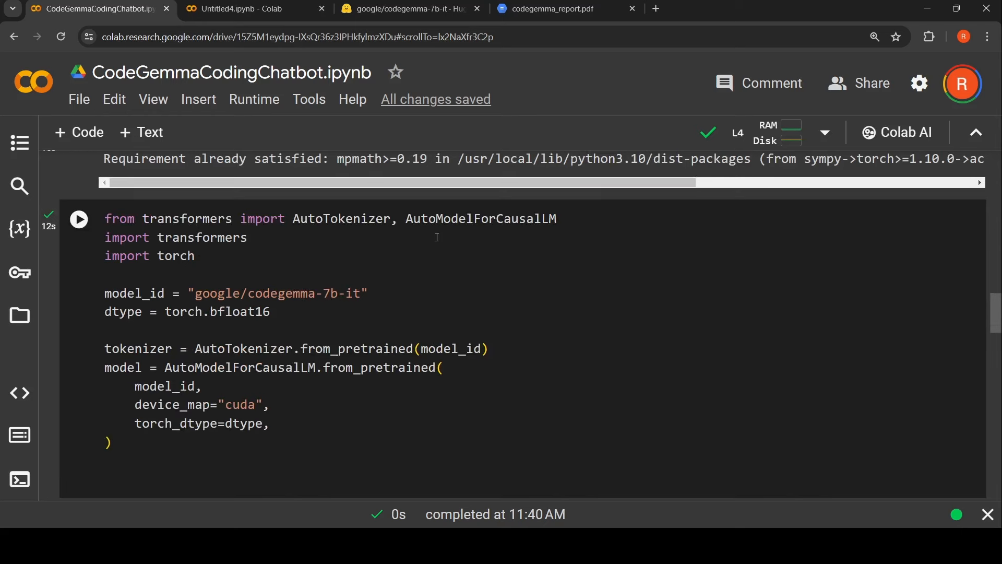
{"action": "mouse_move", "coordinate": [170, 299]}
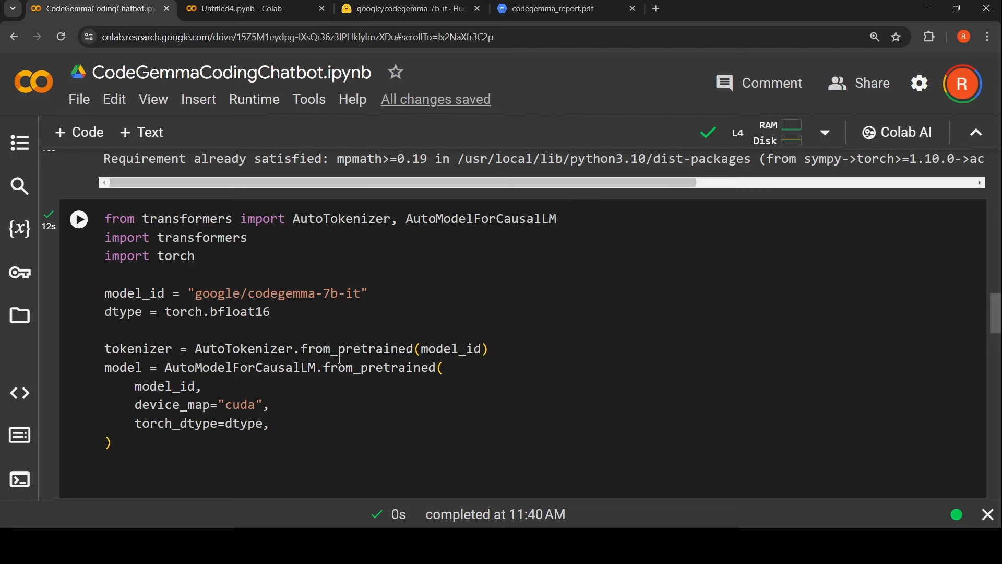
{"action": "mouse_move", "coordinate": [350, 424]}
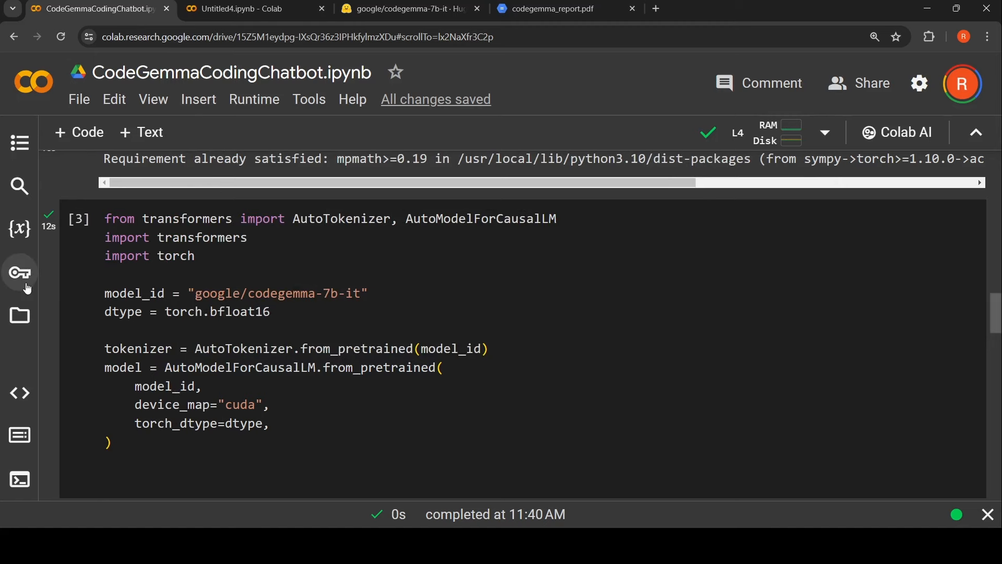
Check the notebook's stored secrets, then close the compute resources panel.
{"action": "left_click", "coordinate": [20, 273]}
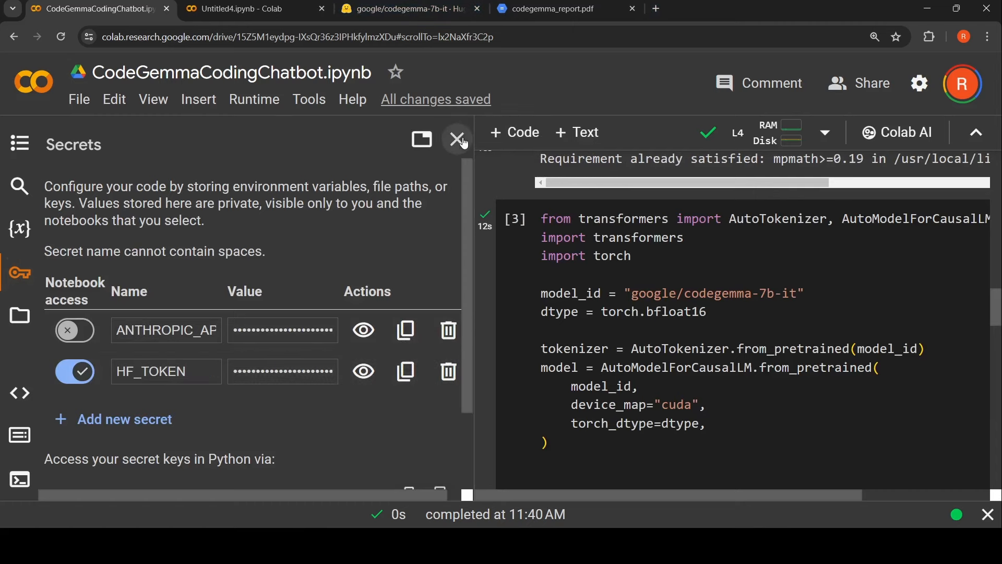
{"action": "left_click", "coordinate": [457, 139]}
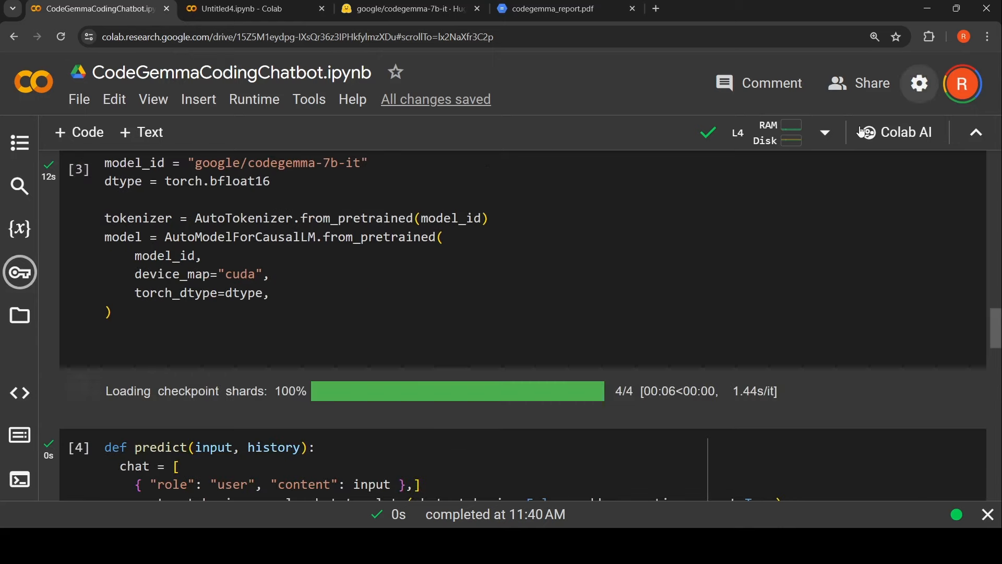
{"action": "left_click", "coordinate": [780, 132]}
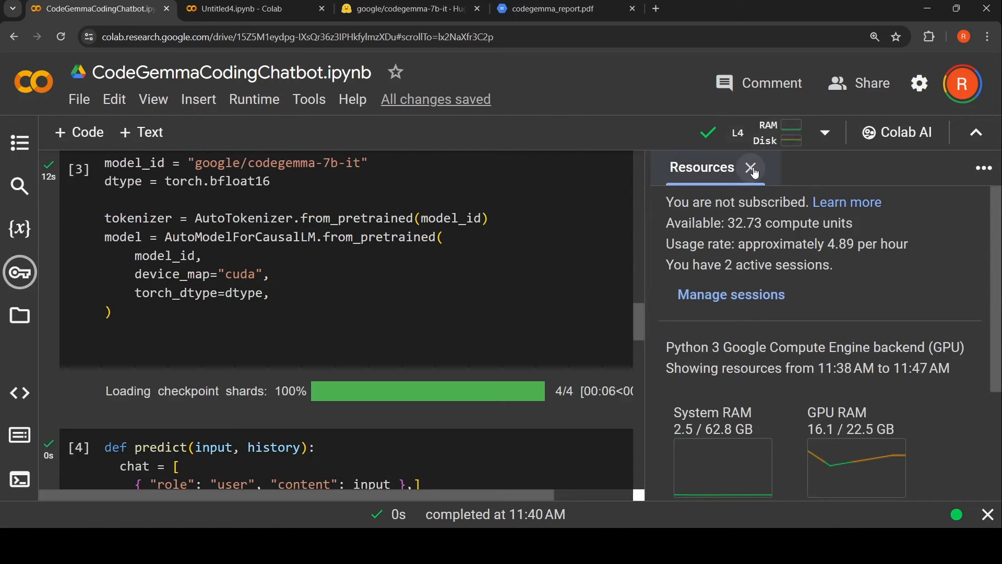
{"action": "left_click", "coordinate": [752, 167]}
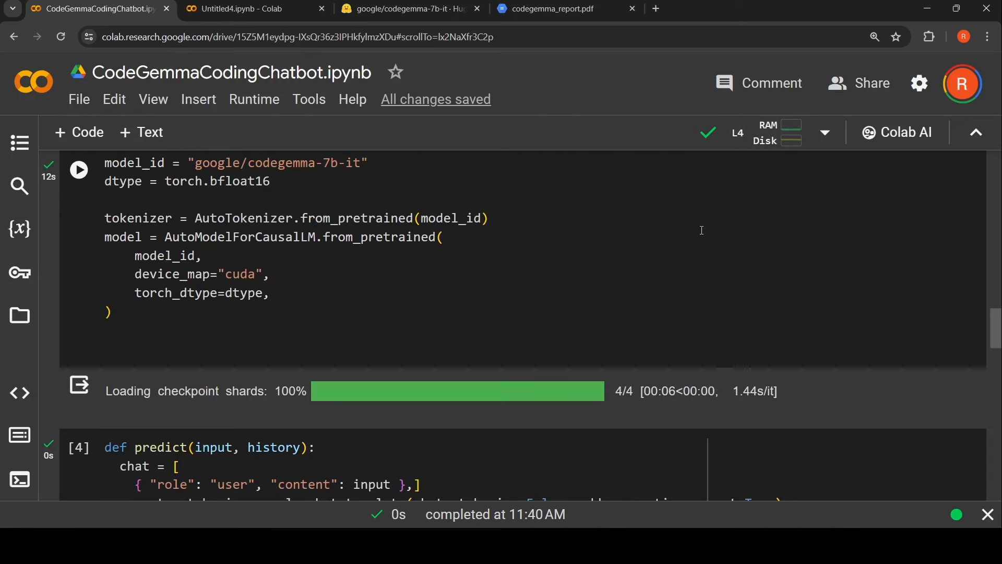
{"action": "scroll", "scroll_direction": "down", "scroll_amount": 3}
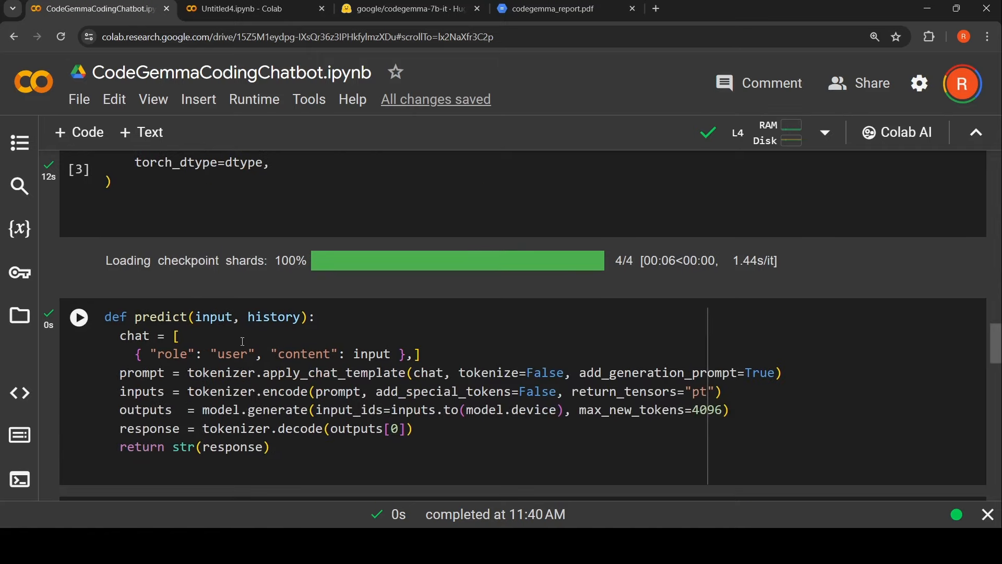
{"action": "mouse_move", "coordinate": [288, 357]}
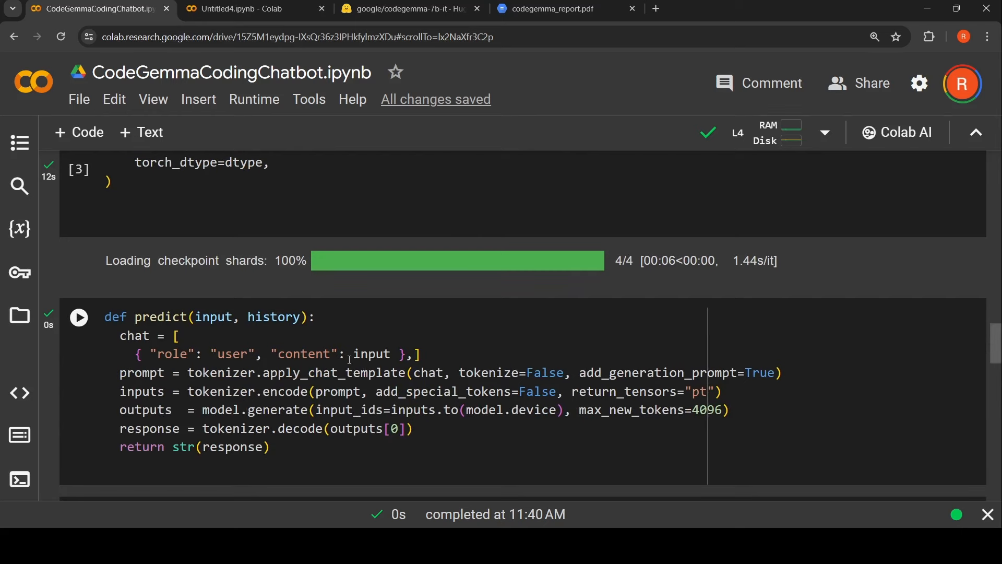
{"action": "scroll", "scroll_direction": "down", "scroll_amount": 3}
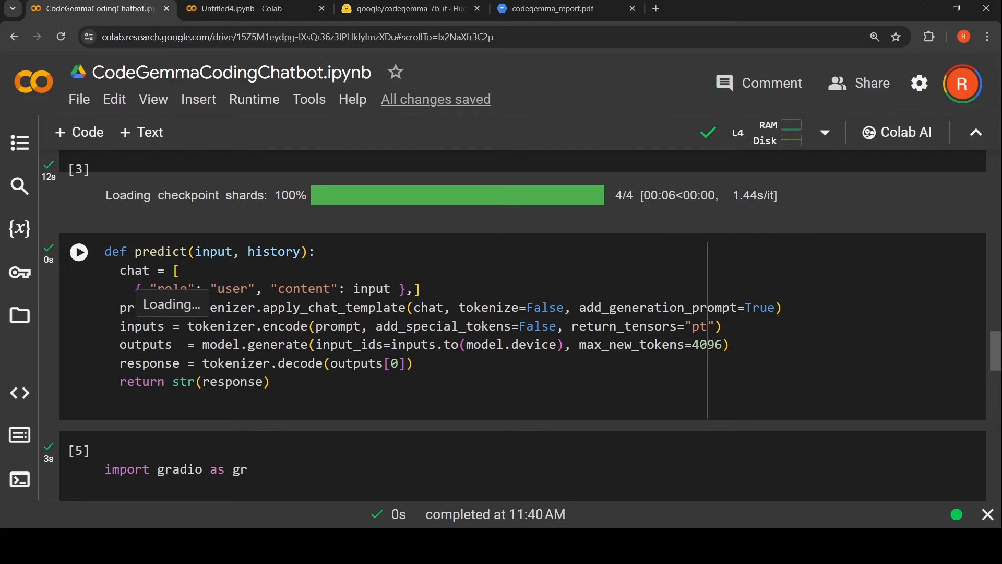
{"action": "left_click", "coordinate": [409, 8]}
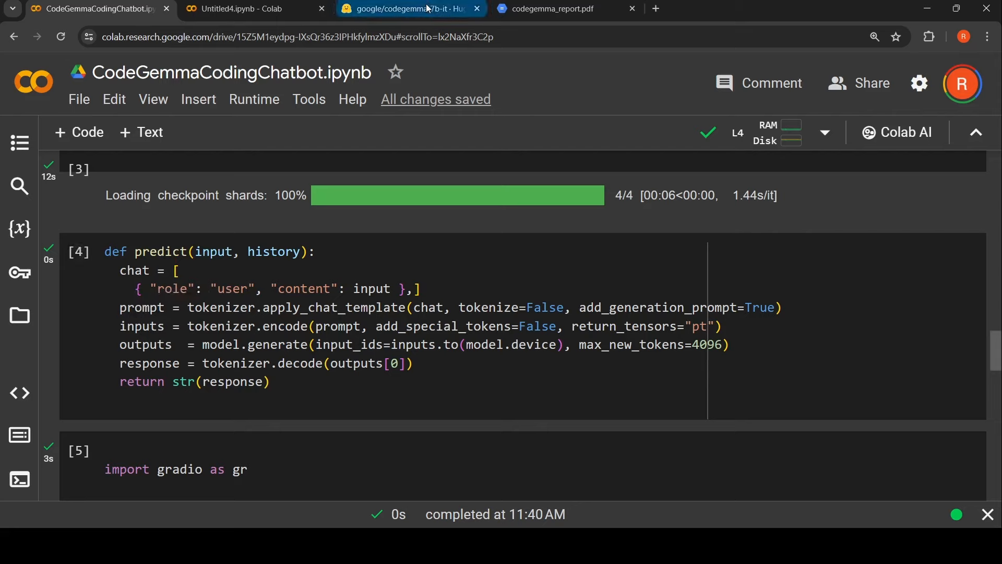
Scroll the codegemma-7b-it model card to the chat template example and select its sample prompt.
{"action": "left_click", "coordinate": [409, 8]}
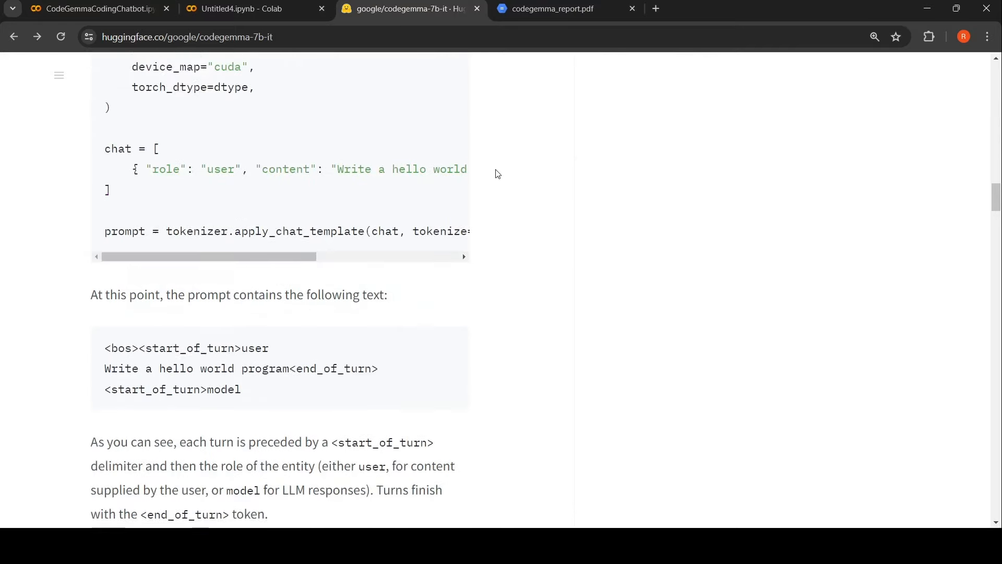
{"action": "scroll", "scroll_direction": "down", "scroll_amount": 3}
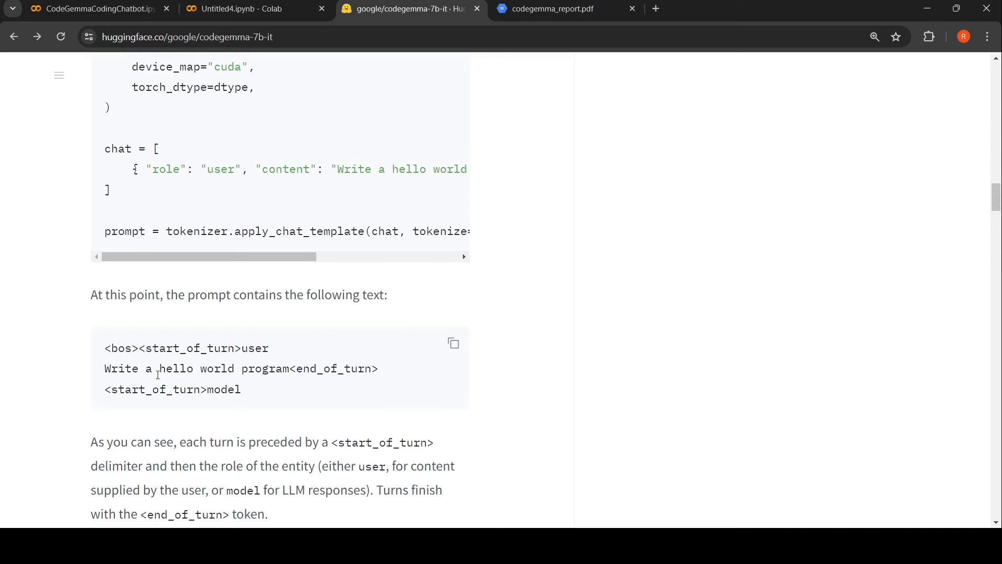
{"action": "double_click", "coordinate": [120, 368]}
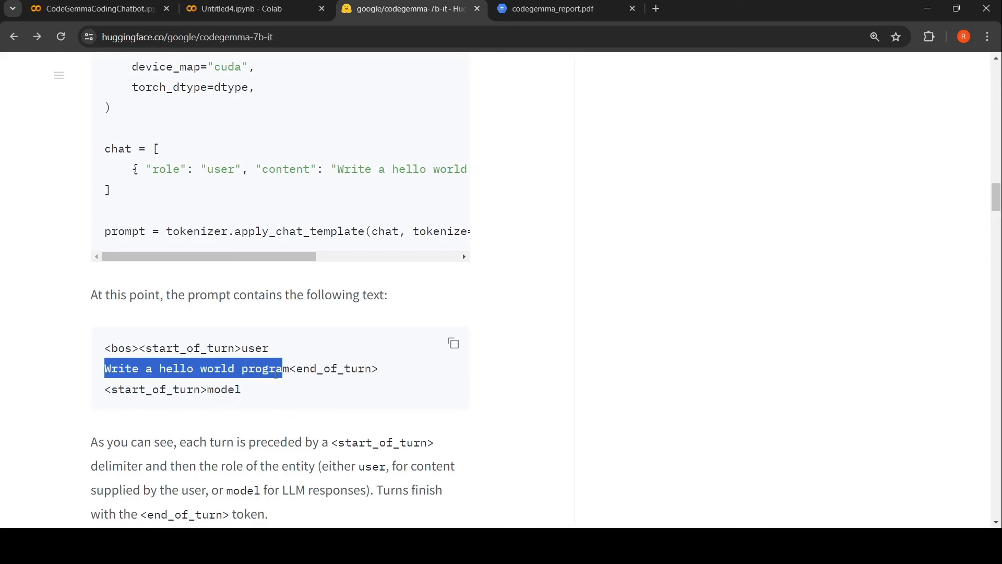
{"action": "scroll", "scroll_direction": "down", "scroll_amount": 3}
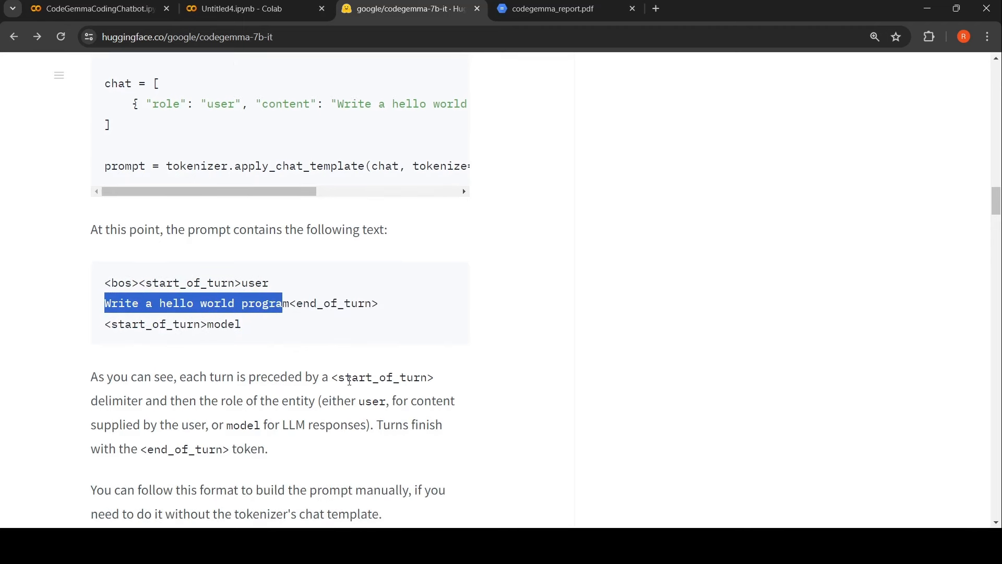
{"action": "mouse_move", "coordinate": [276, 395]}
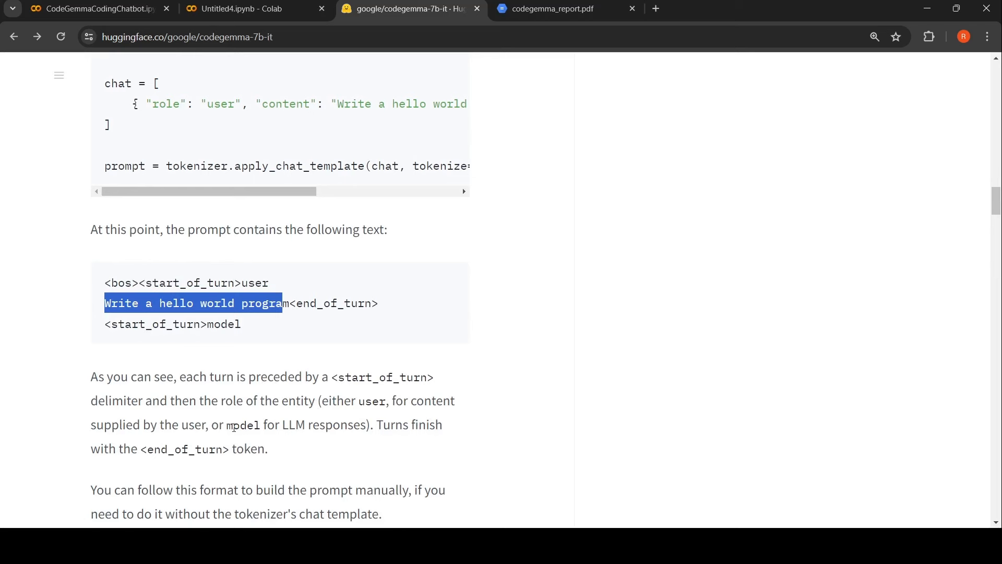
{"action": "mouse_move", "coordinate": [308, 408]}
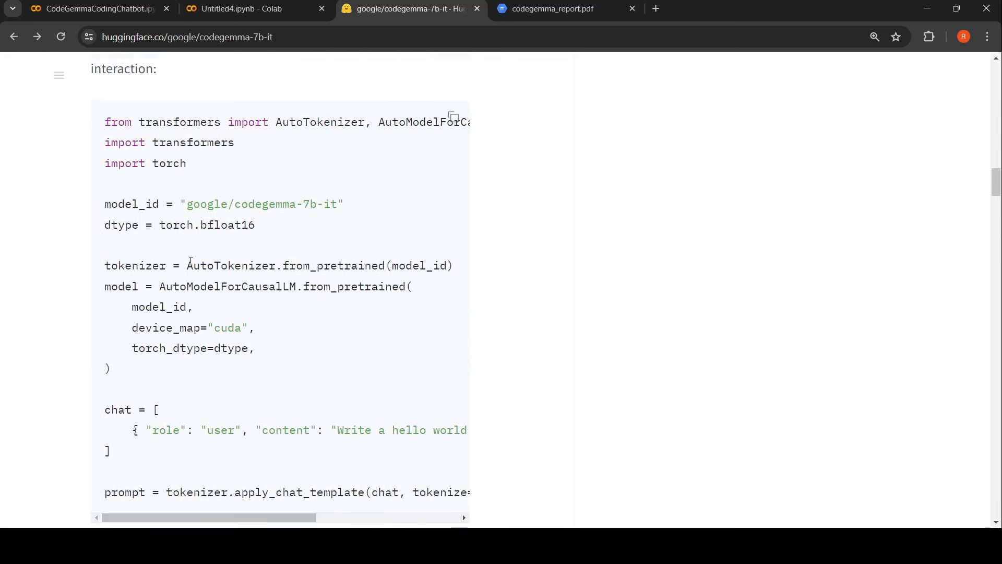
{"action": "scroll", "scroll_direction": "down", "scroll_amount": 3}
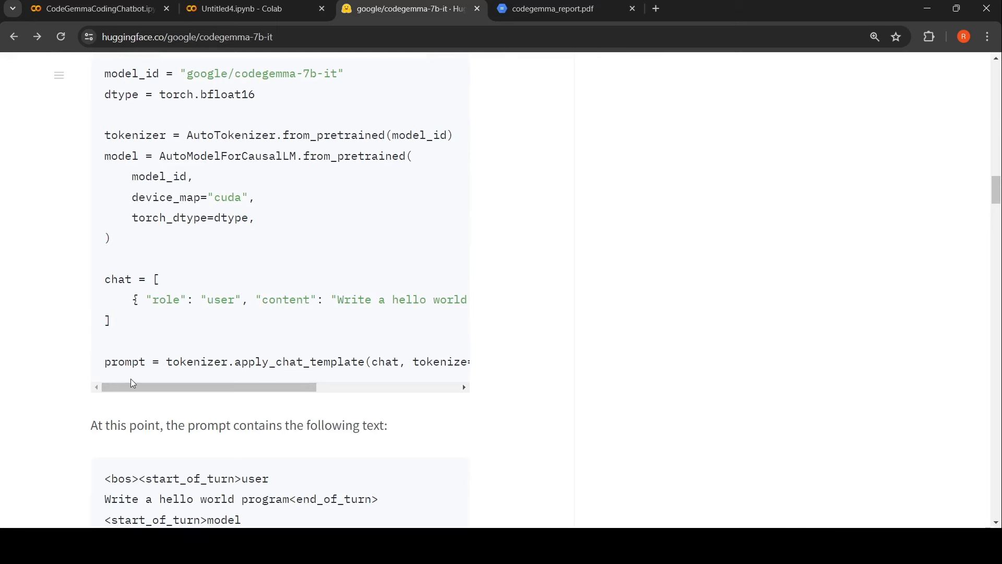
{"action": "scroll", "scroll_direction": "down", "scroll_amount": 3}
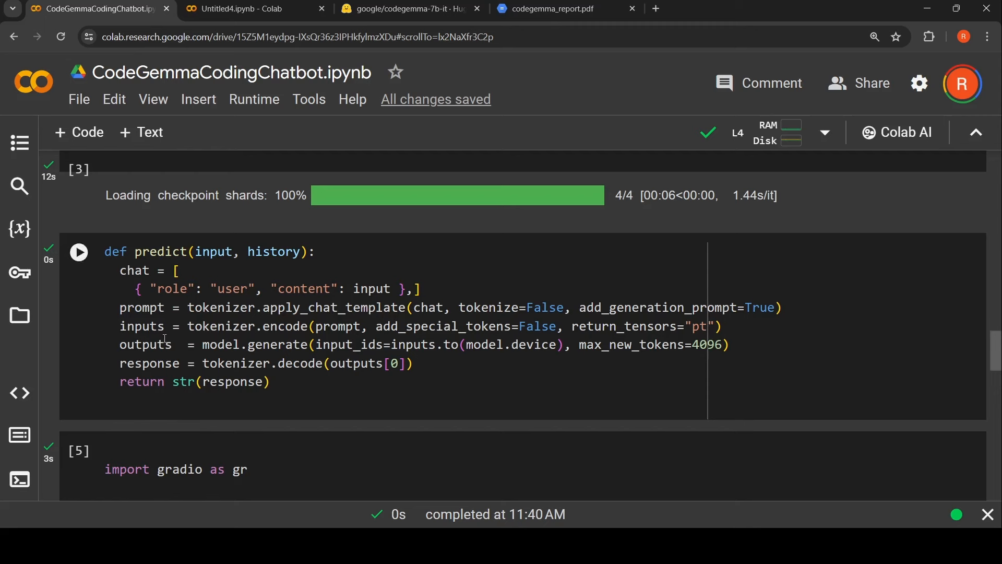
{"action": "mouse_move", "coordinate": [593, 341]}
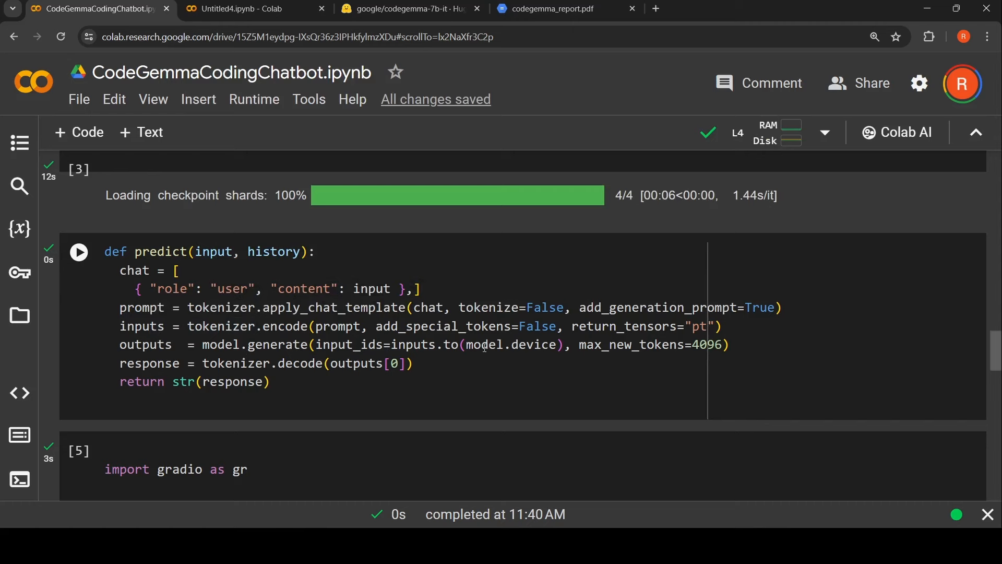
{"action": "mouse_move", "coordinate": [588, 373]}
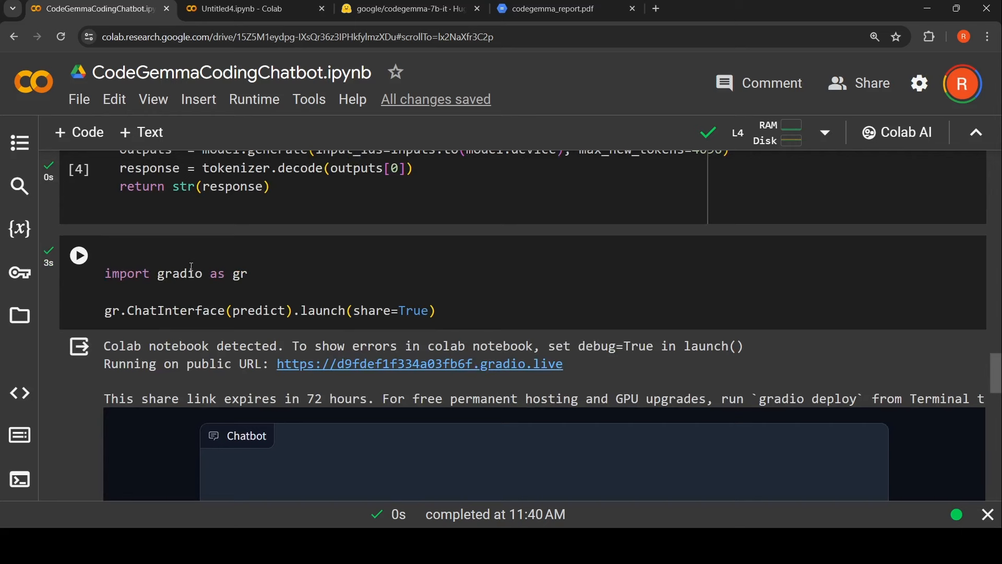
{"action": "mouse_move", "coordinate": [211, 308]}
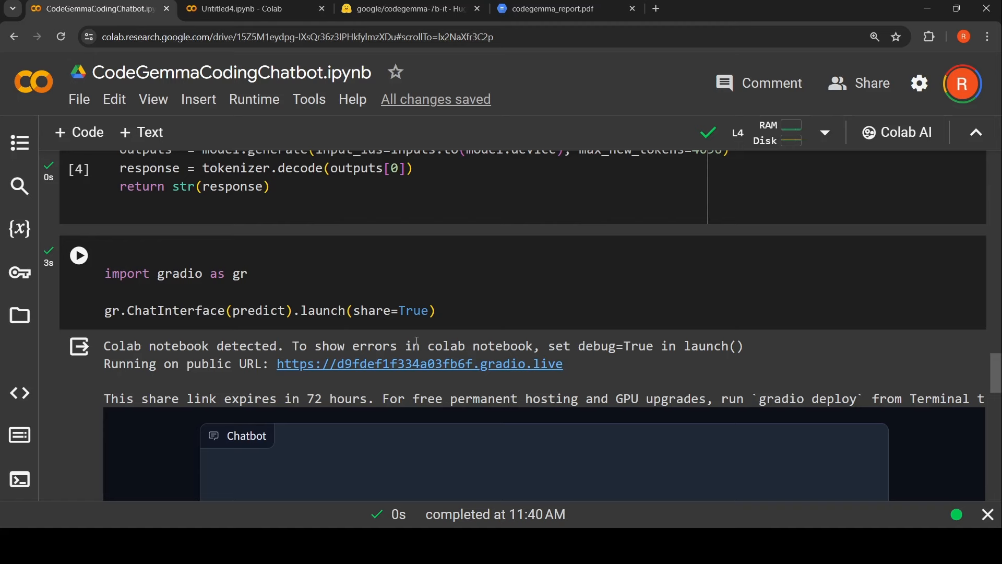
Scroll to the embedded Gradio chatbot and focus its breast cancer prompt box.
{"action": "scroll", "scroll_direction": "down", "scroll_amount": 3}
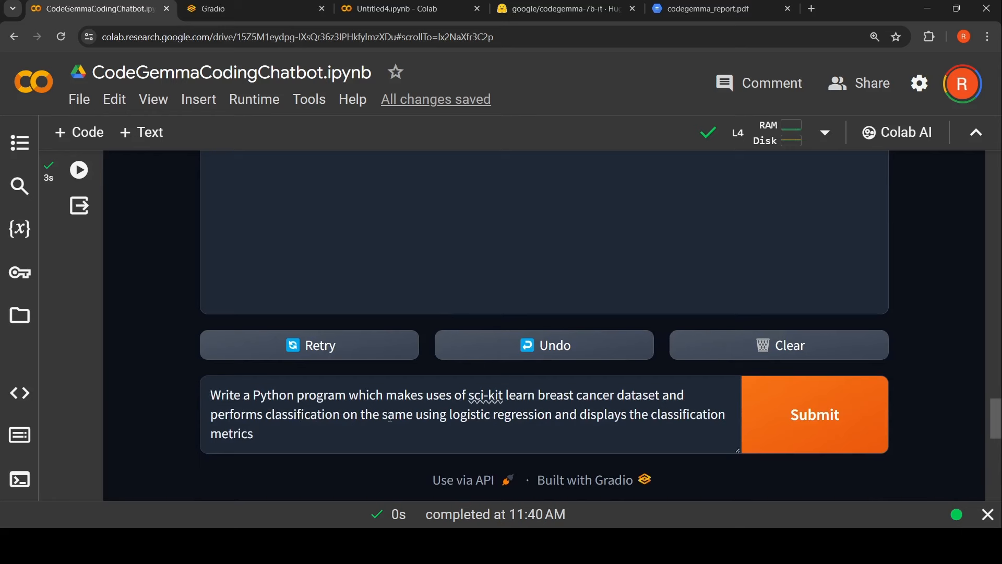
{"action": "left_click", "coordinate": [213, 394]}
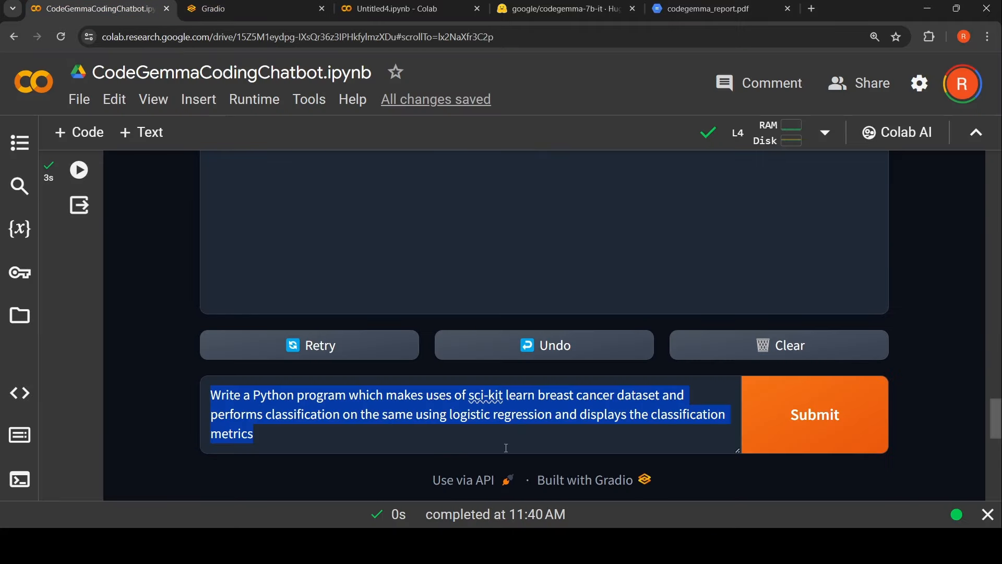
{"action": "mouse_move", "coordinate": [330, 437]}
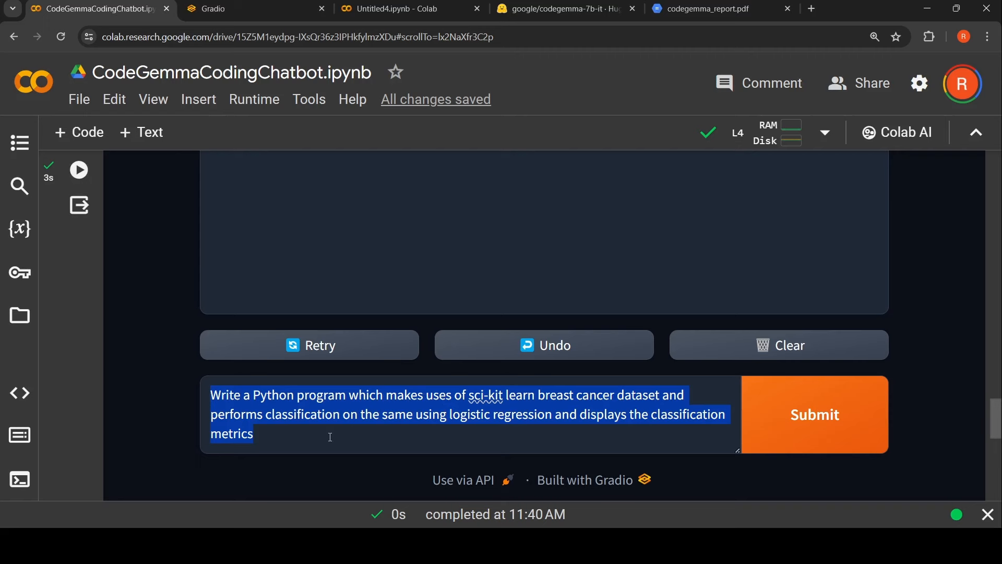
Submit the scikit-learn breast cancer logistic regression prompt and scroll through the generated code.
{"action": "left_click", "coordinate": [242, 9]}
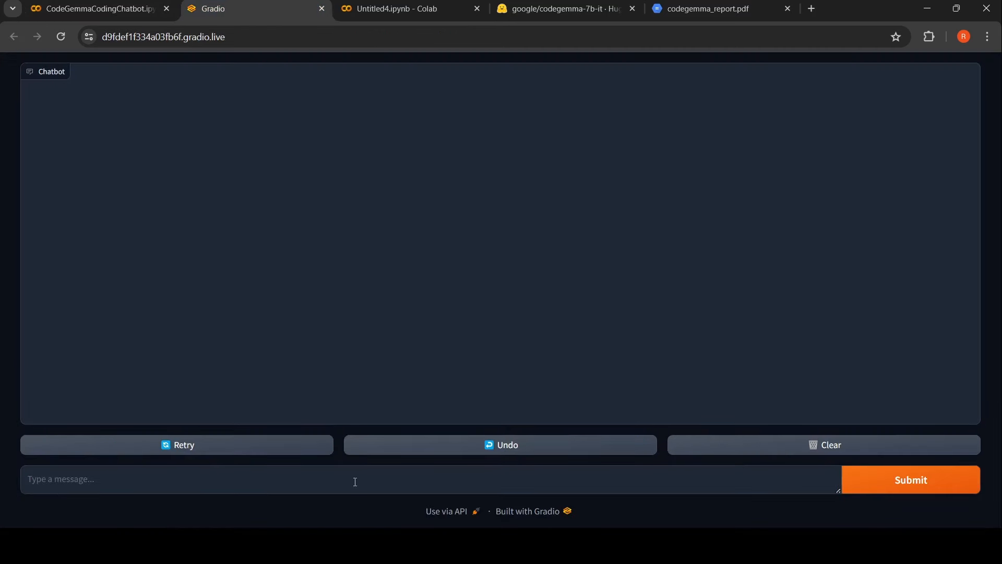
{"action": "type", "text": "Write a Python program which makes uses of sci-kit learn breast cancer dataset and performs classification on the same using logistic regression and displays the classification metrics"}
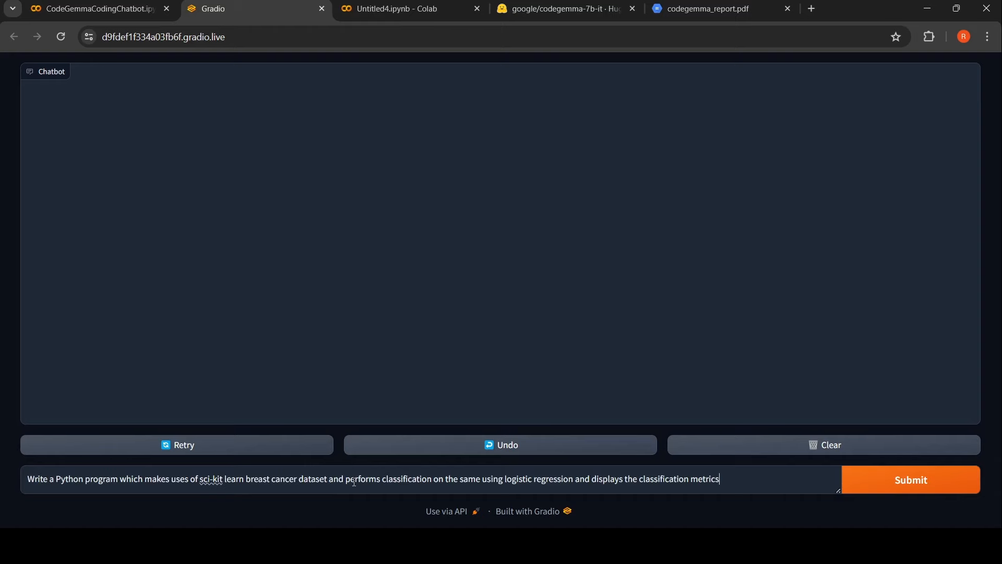
{"action": "left_click", "coordinate": [910, 479]}
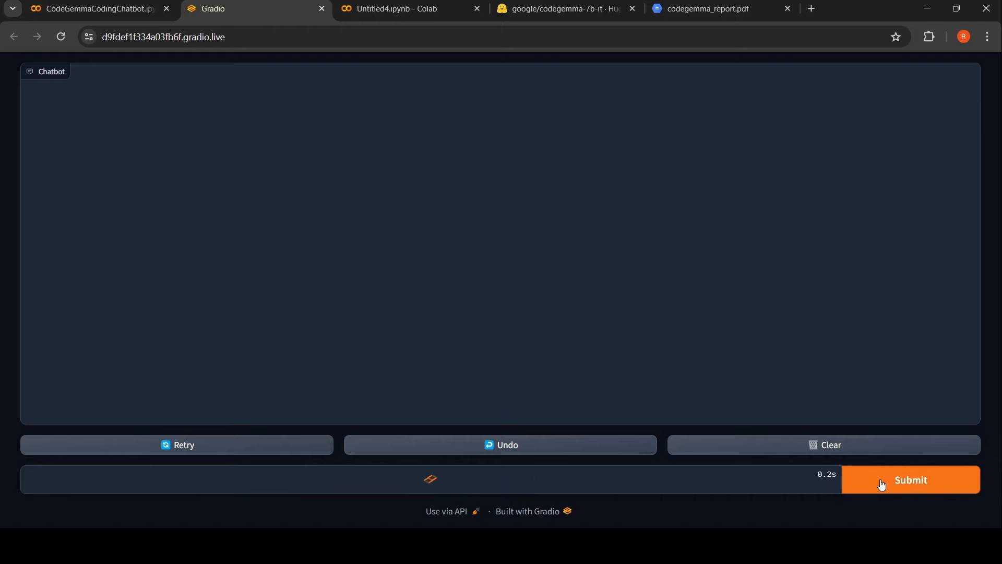
{"action": "left_click", "coordinate": [910, 479]}
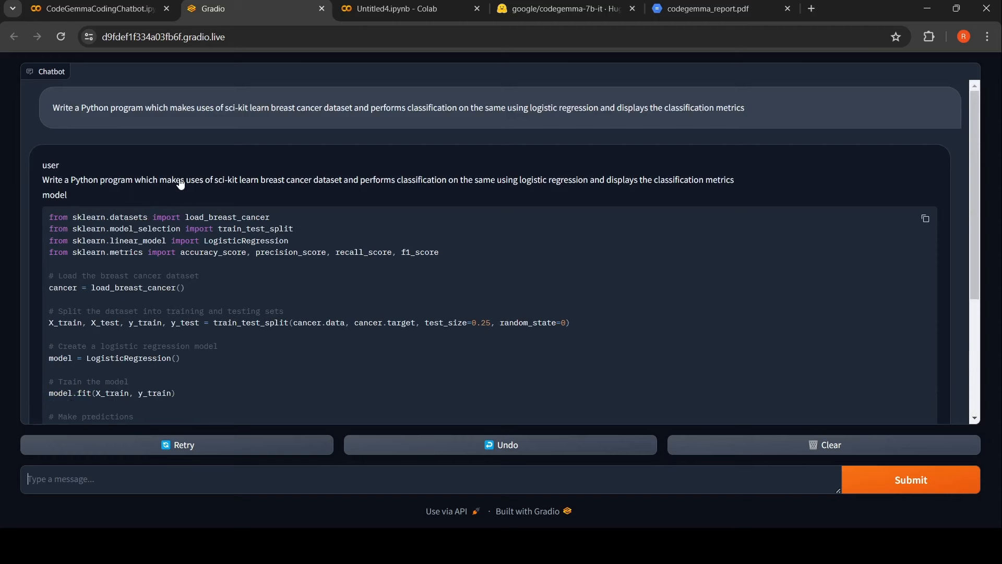
{"action": "scroll", "scroll_direction": "down", "scroll_amount": 3}
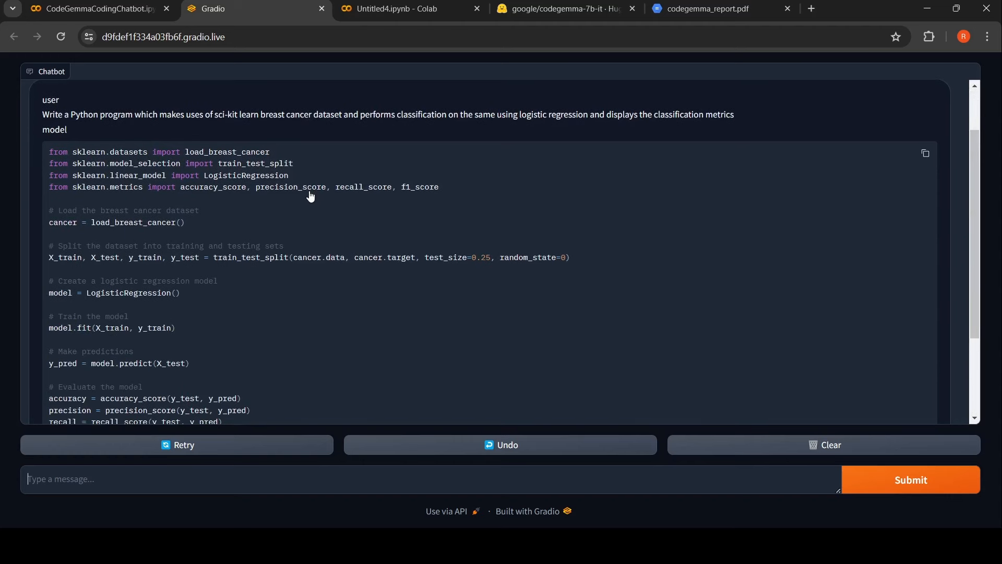
{"action": "mouse_move", "coordinate": [512, 148]}
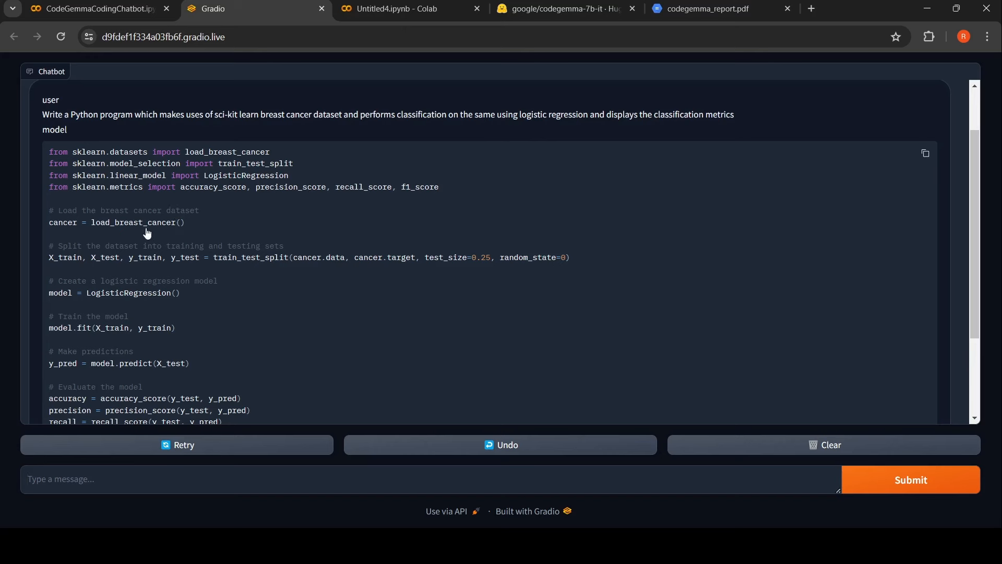
{"action": "scroll", "scroll_direction": "down", "scroll_amount": 3}
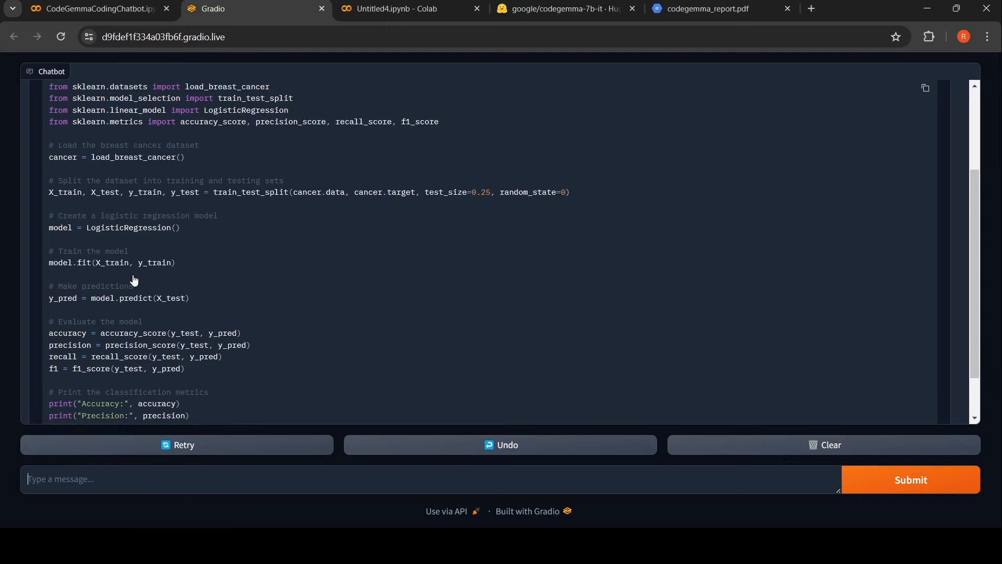
{"action": "scroll", "scroll_direction": "down", "scroll_amount": 3}
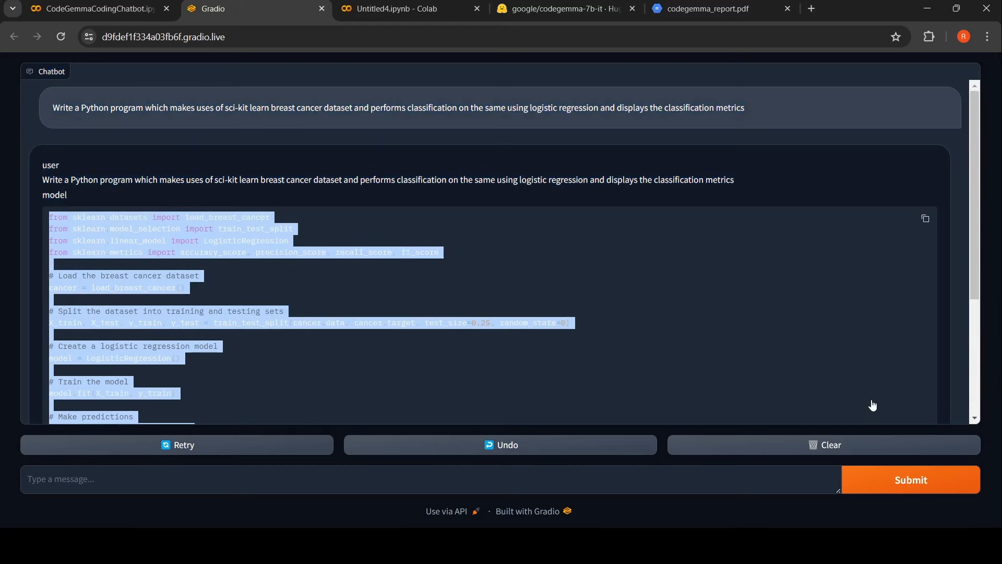
In the Untitled4 notebook, append ')' to the F1-score print line.
{"action": "left_click", "coordinate": [406, 9]}
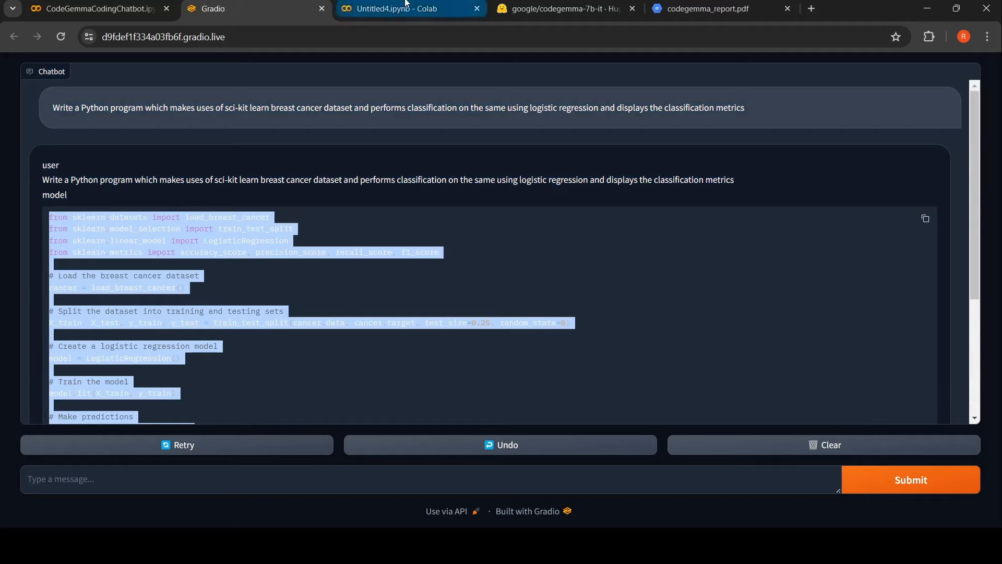
{"action": "left_click", "coordinate": [407, 8]}
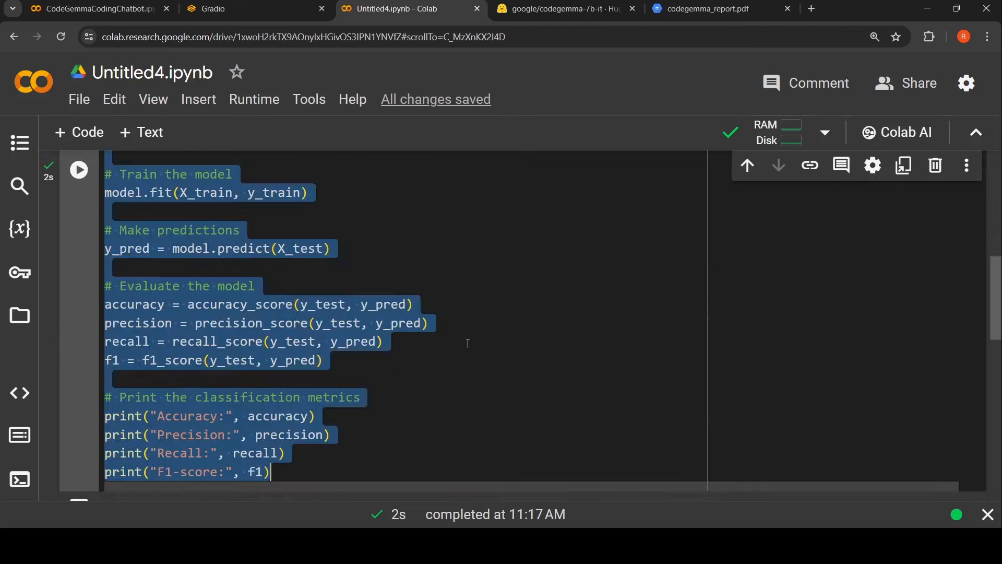
{"action": "left_click", "coordinate": [78, 169]}
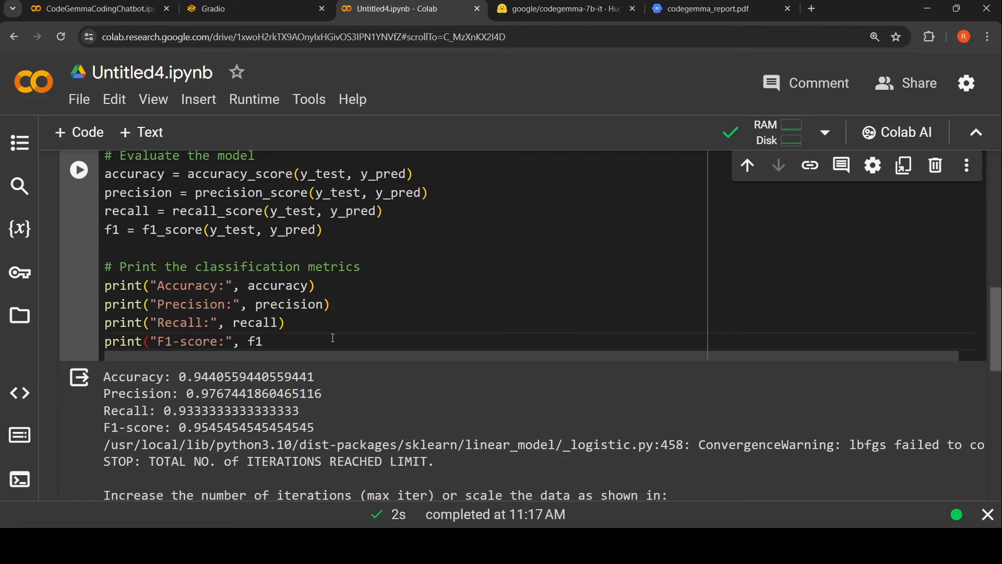
{"action": "type", "text": ")"}
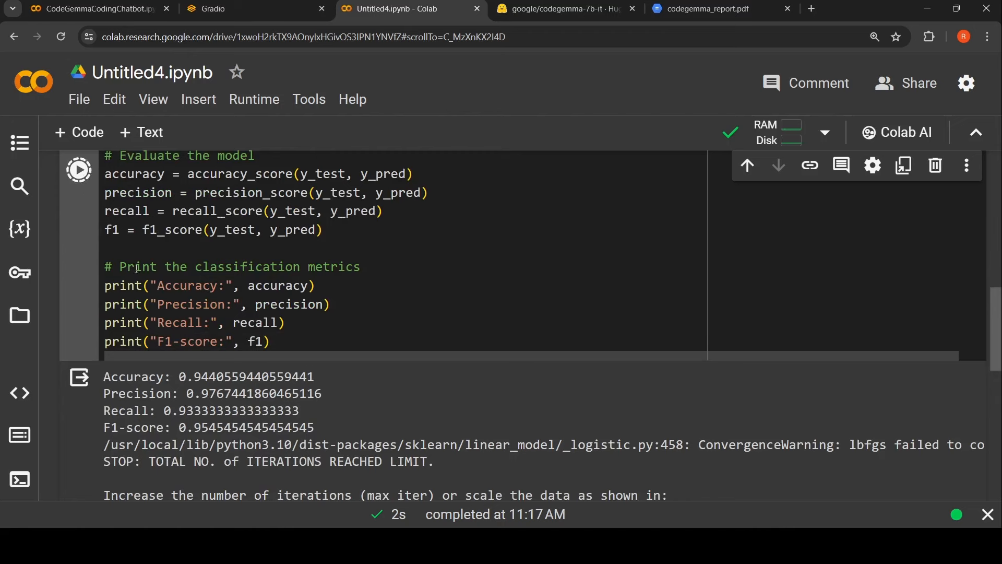
{"action": "scroll", "scroll_direction": "down", "scroll_amount": 3}
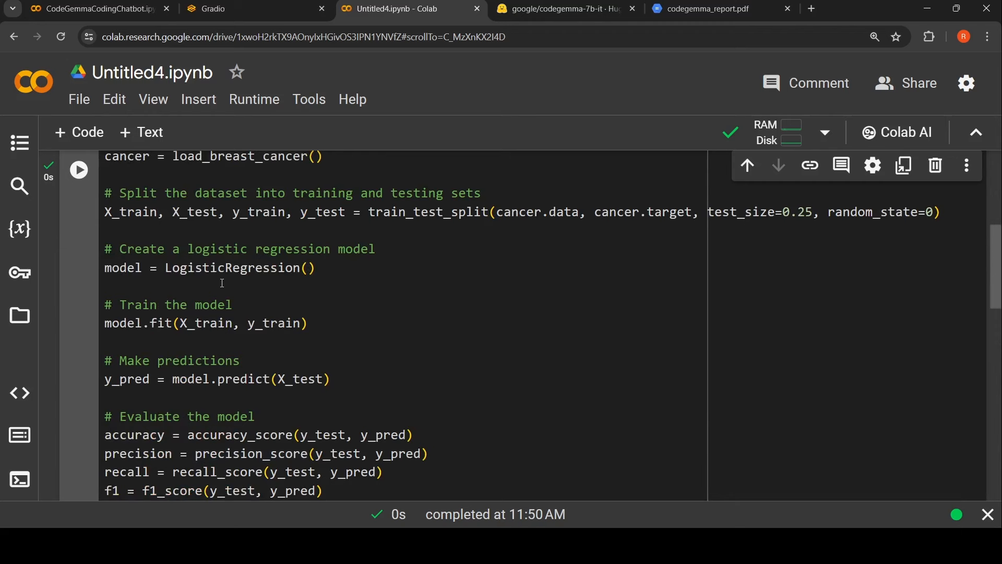
{"action": "mouse_move", "coordinate": [273, 282]}
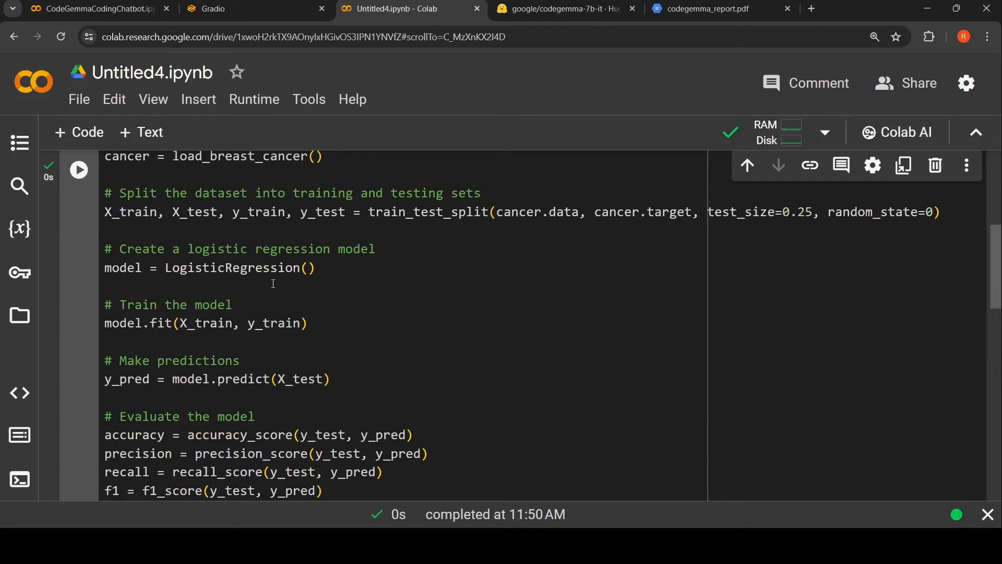
{"action": "mouse_move", "coordinate": [536, 331]}
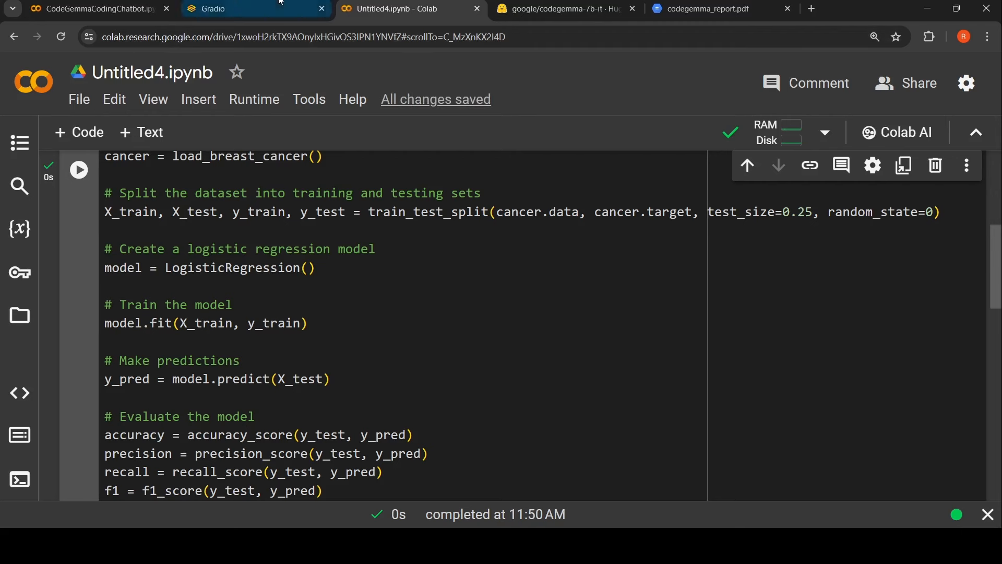
Clear the Gradio chat and enter the breast cancer classification prompt.
{"action": "left_click", "coordinate": [243, 8]}
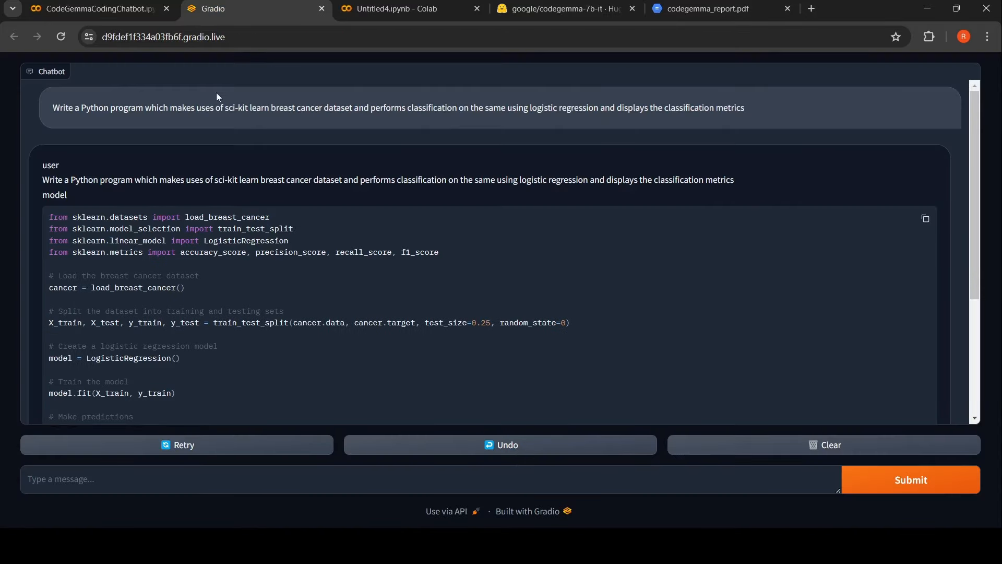
{"action": "mouse_move", "coordinate": [72, 113]}
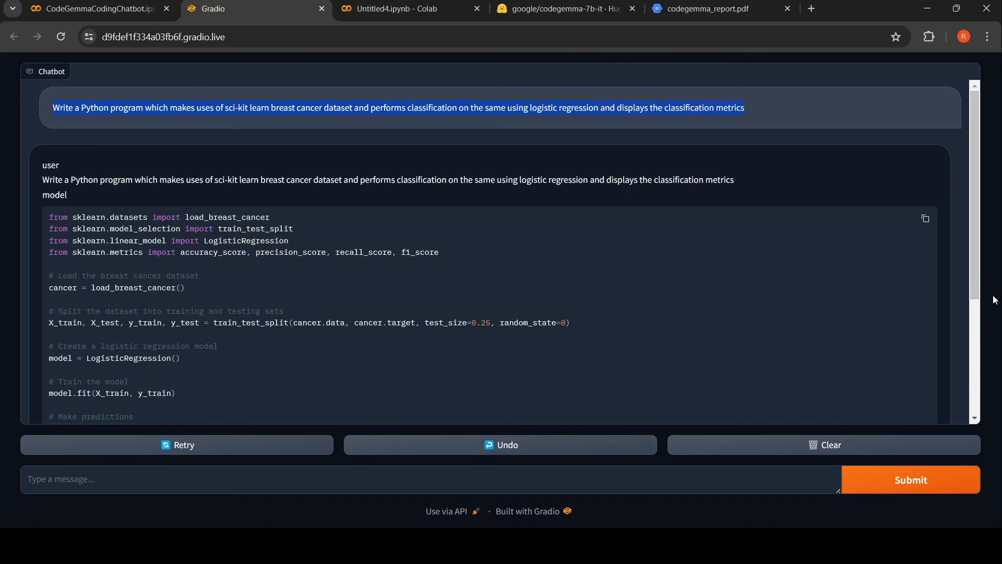
{"action": "mouse_move", "coordinate": [844, 444]}
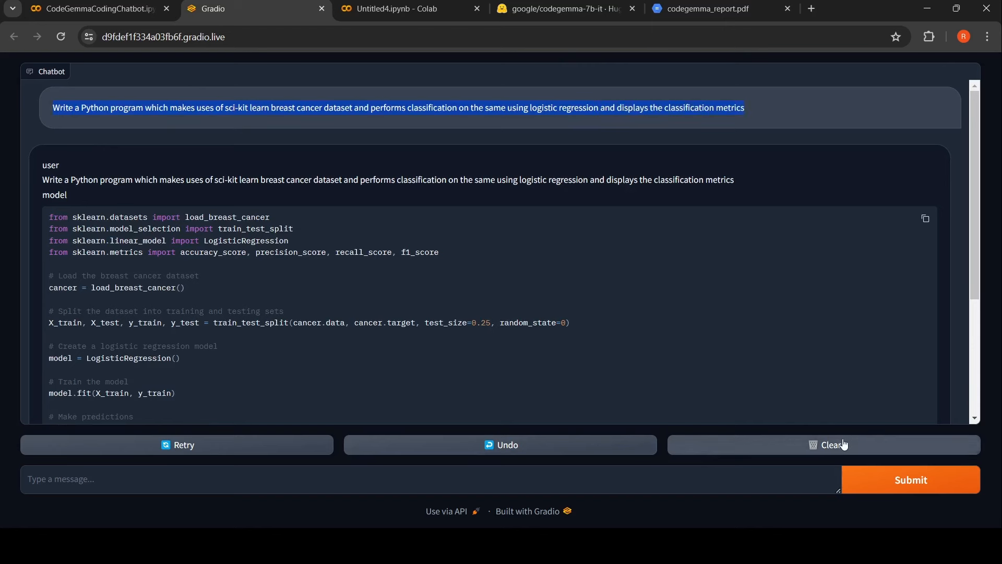
{"action": "left_click", "coordinate": [824, 444]}
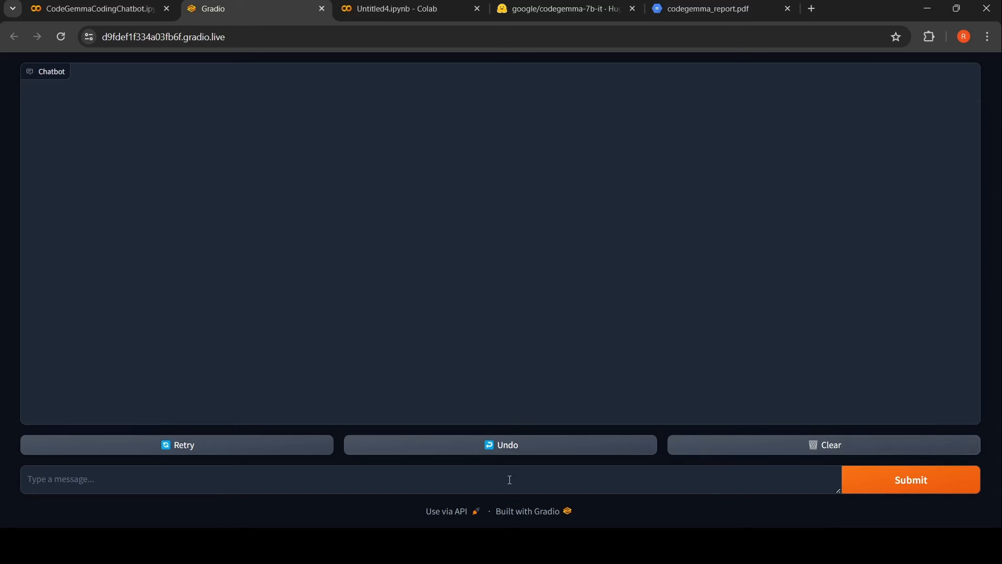
{"action": "type", "text": "Write a Python program which makes uses of sci-kit learn breast cancer dataset and performs classification on the same using logistic regression and displays the classification metrics"}
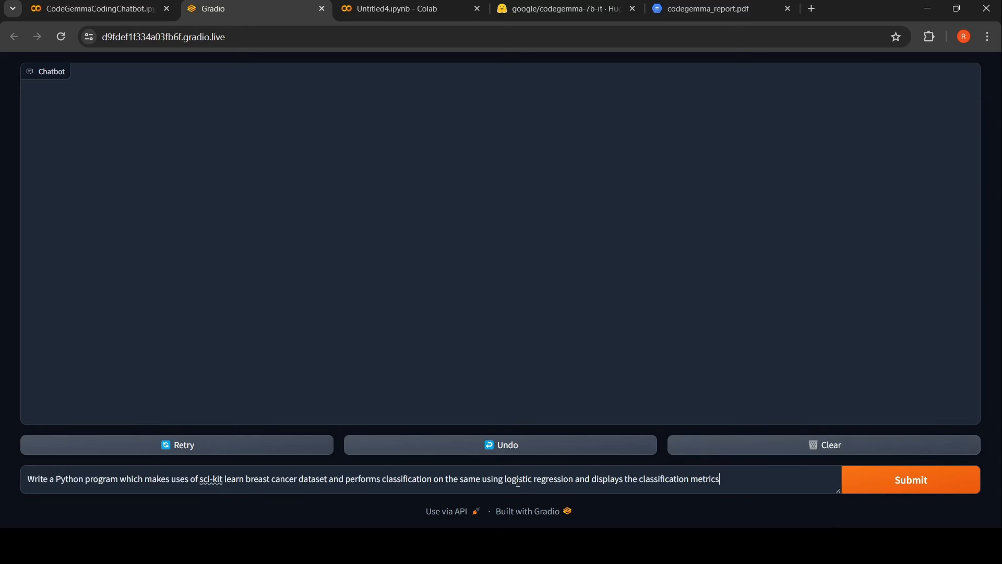
Replace 'logistic regression' with SVM, add a test set size clause, and submit.
{"action": "double_click", "coordinate": [539, 479]}
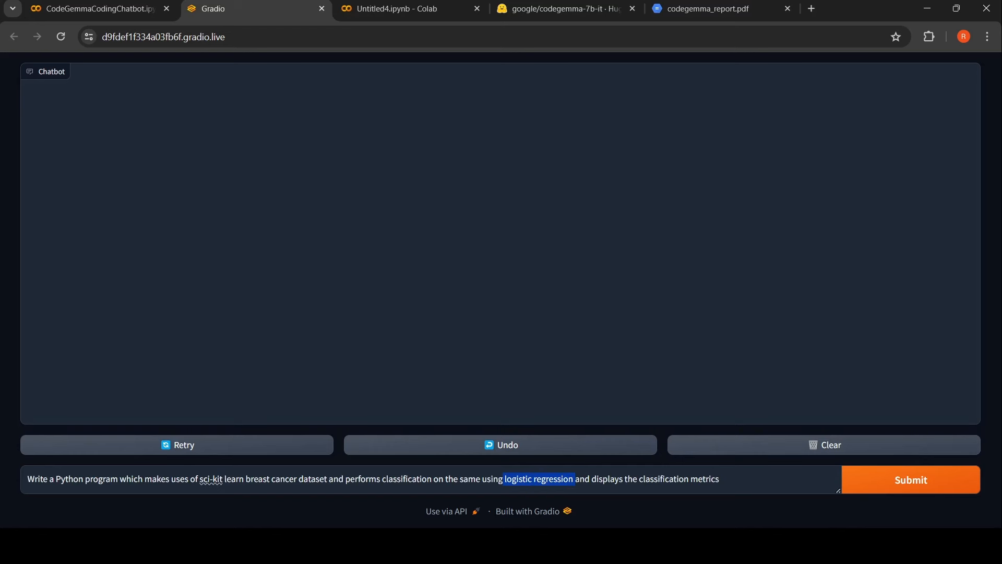
{"action": "type", "text": "S"}
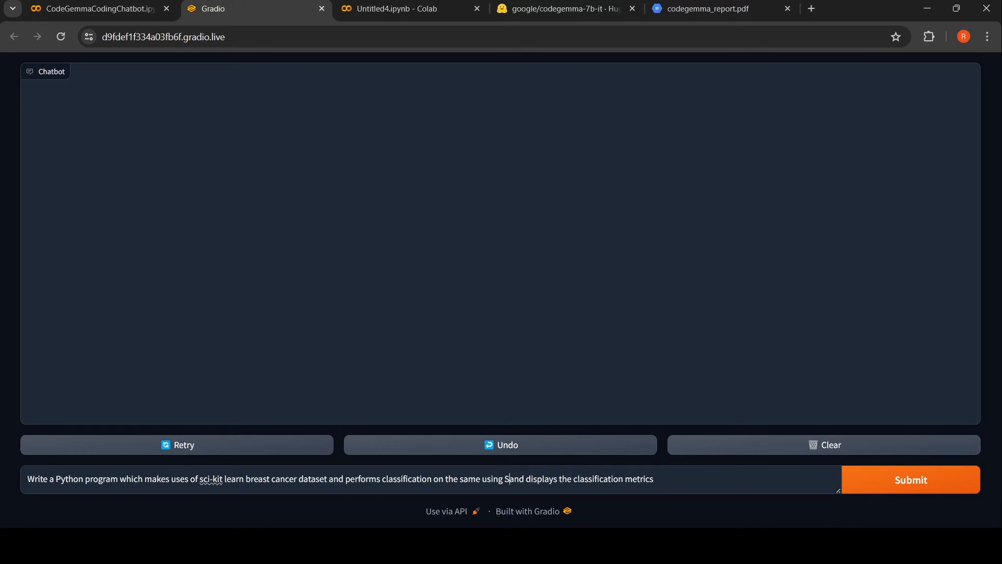
{"action": "type", "text": "VM"}
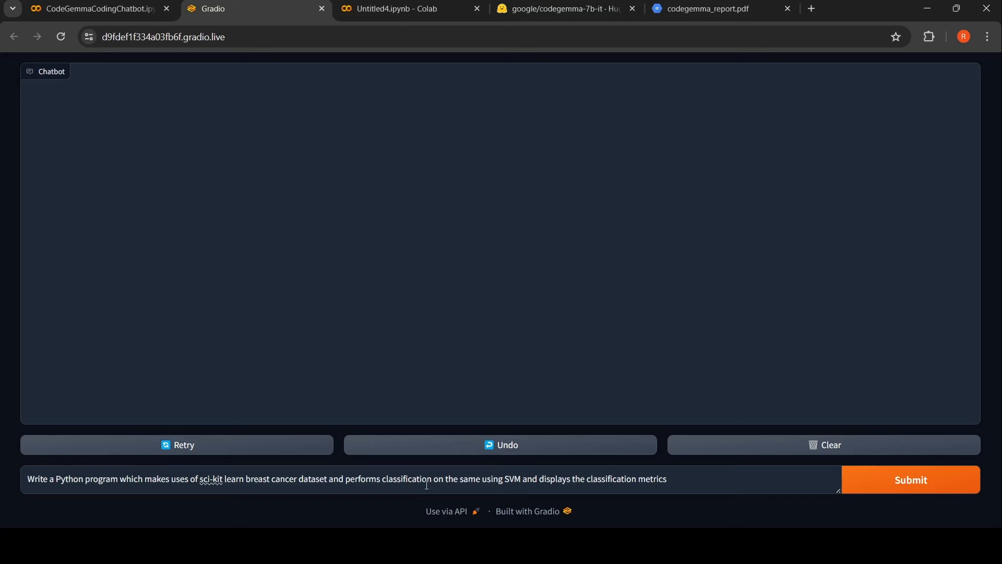
{"action": "type", "text": ", let test set size be 50%"}
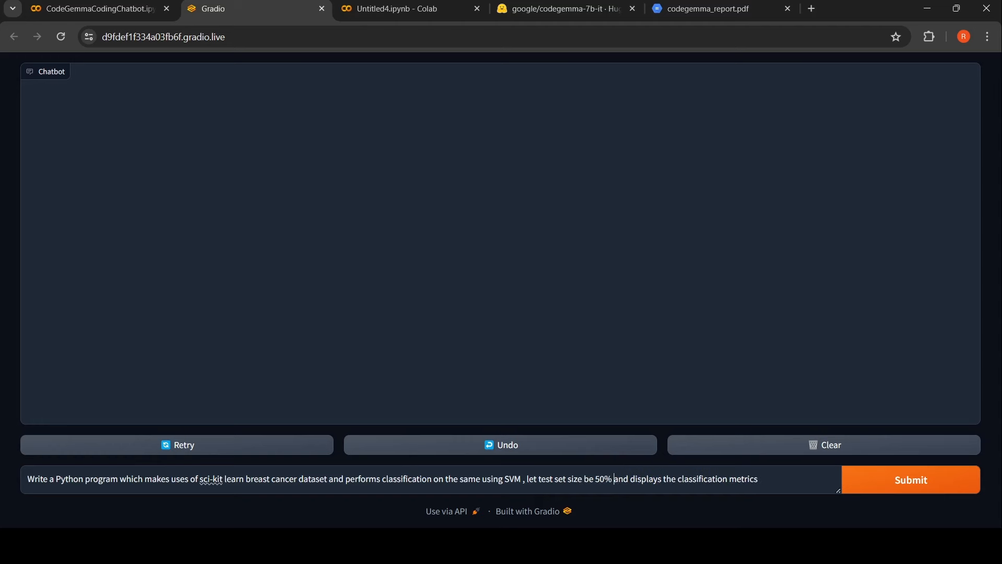
{"action": "left_click", "coordinate": [911, 479]}
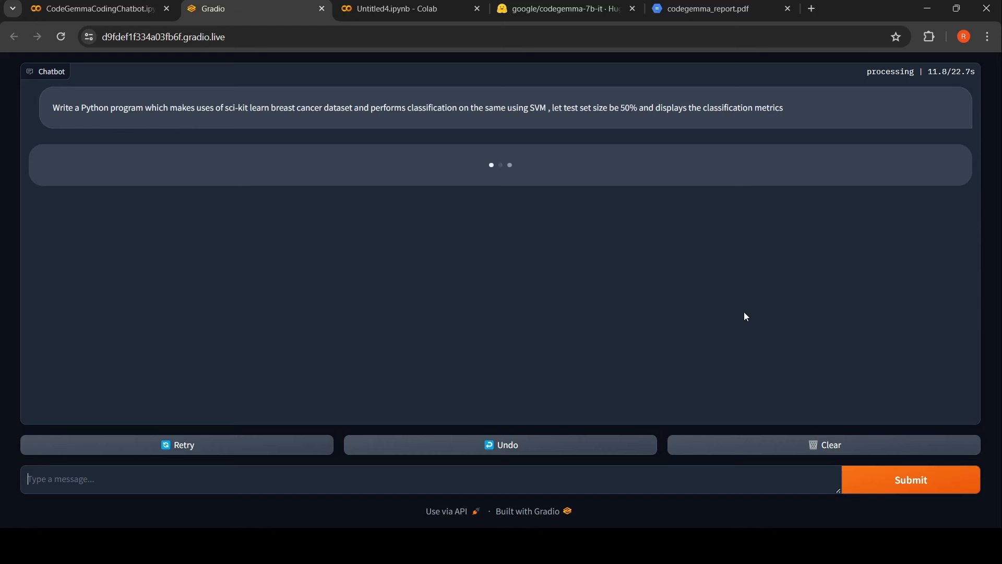
{"action": "mouse_move", "coordinate": [451, 350]}
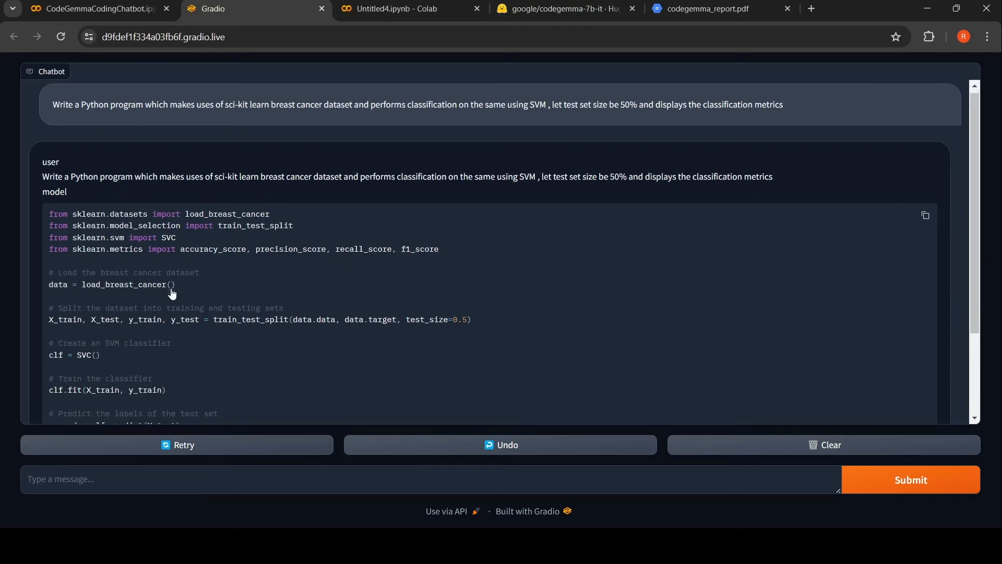
Scroll through the generated SVM code with test_size=0.5, then return to Colab.
{"action": "scroll", "scroll_direction": "down", "scroll_amount": 3}
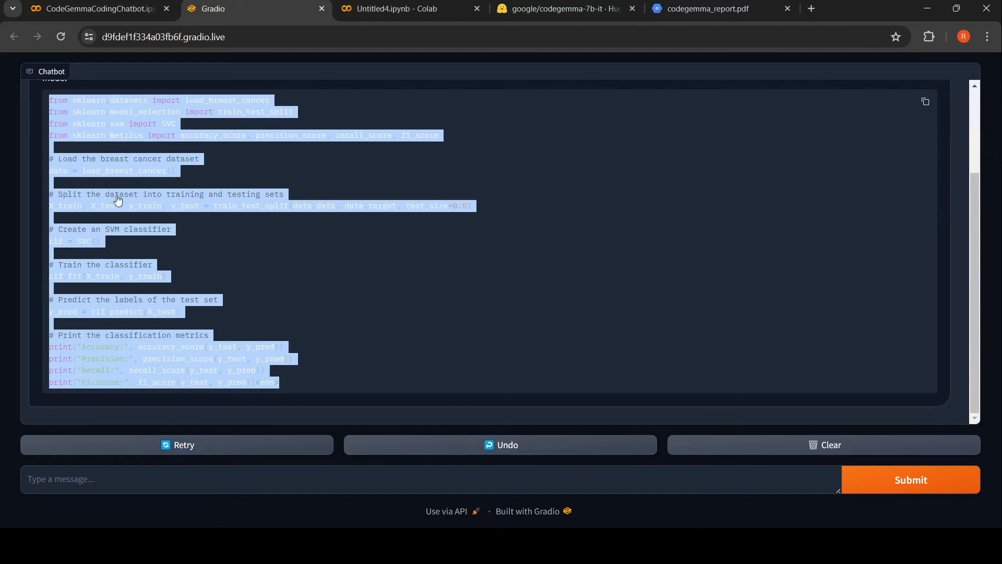
{"action": "left_click", "coordinate": [402, 9]}
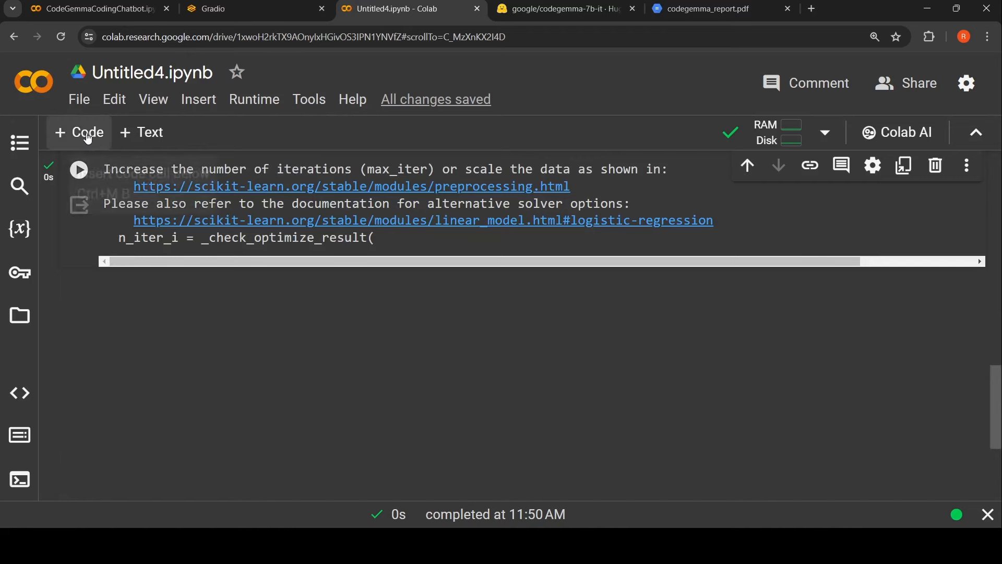
Run the SVM code in a new cell, delete the stray <eos> token, and rerun.
{"action": "left_click", "coordinate": [79, 132]}
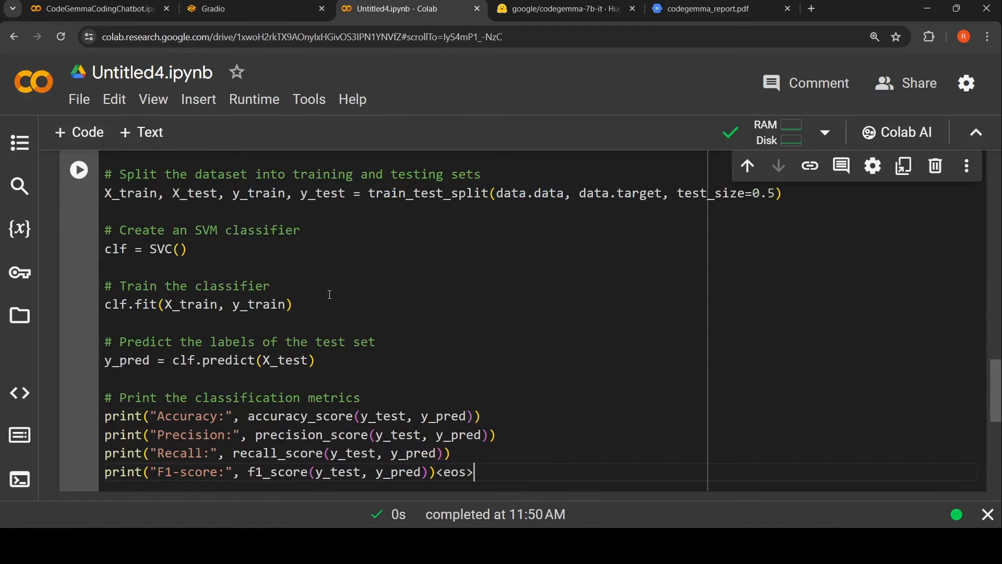
{"action": "left_click", "coordinate": [78, 169]}
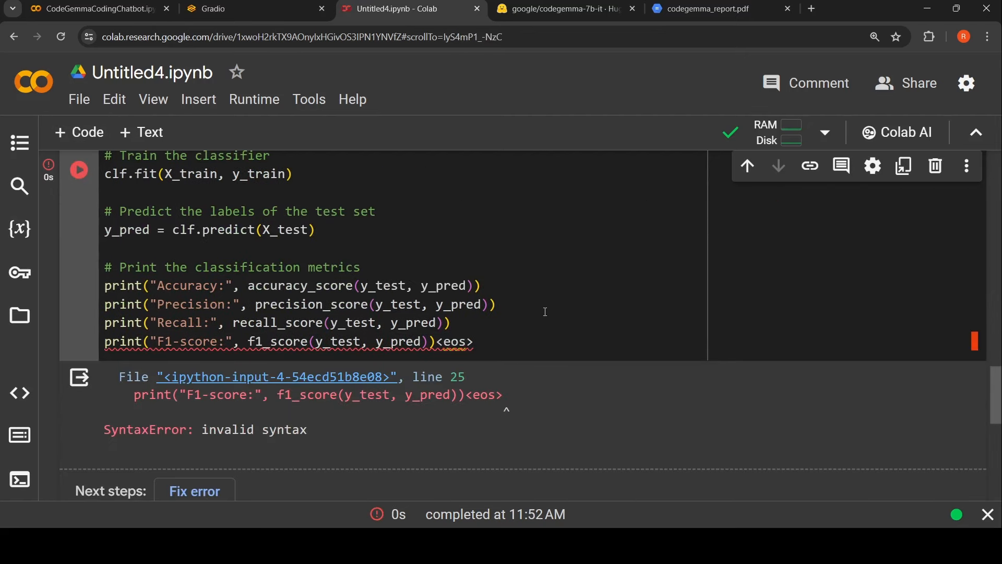
{"action": "double_click", "coordinate": [454, 342]}
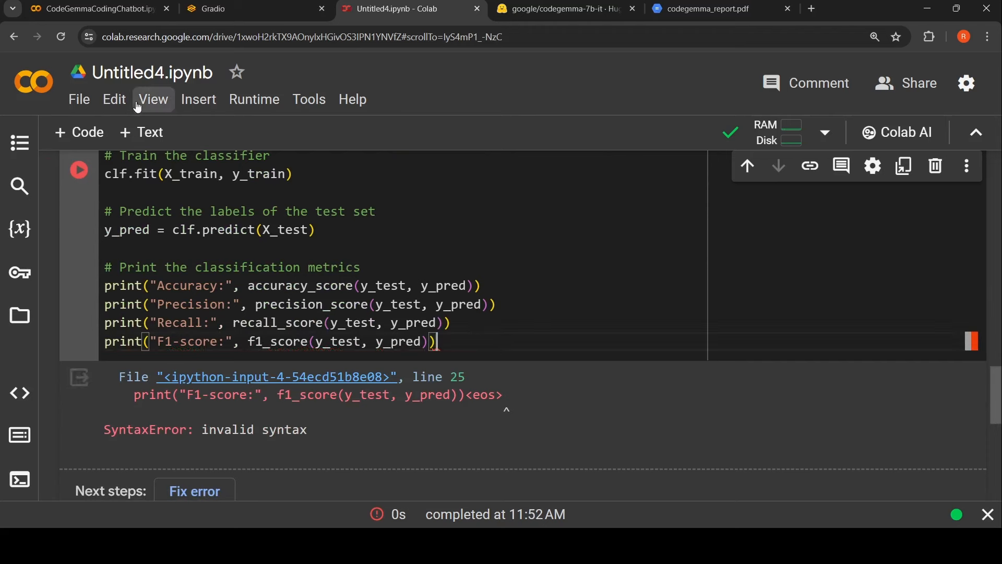
{"action": "left_click", "coordinate": [78, 169]}
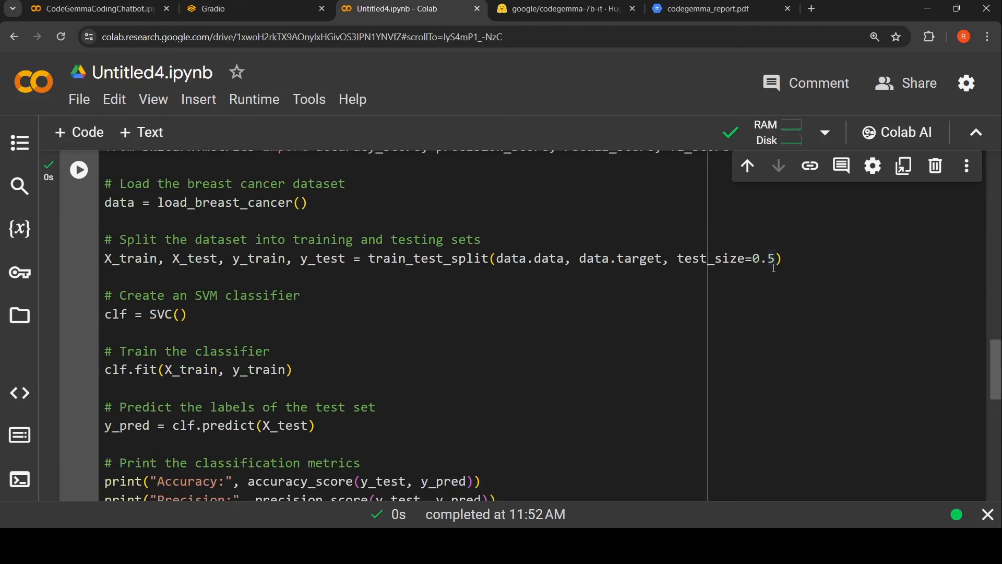
{"action": "mouse_move", "coordinate": [302, 163]}
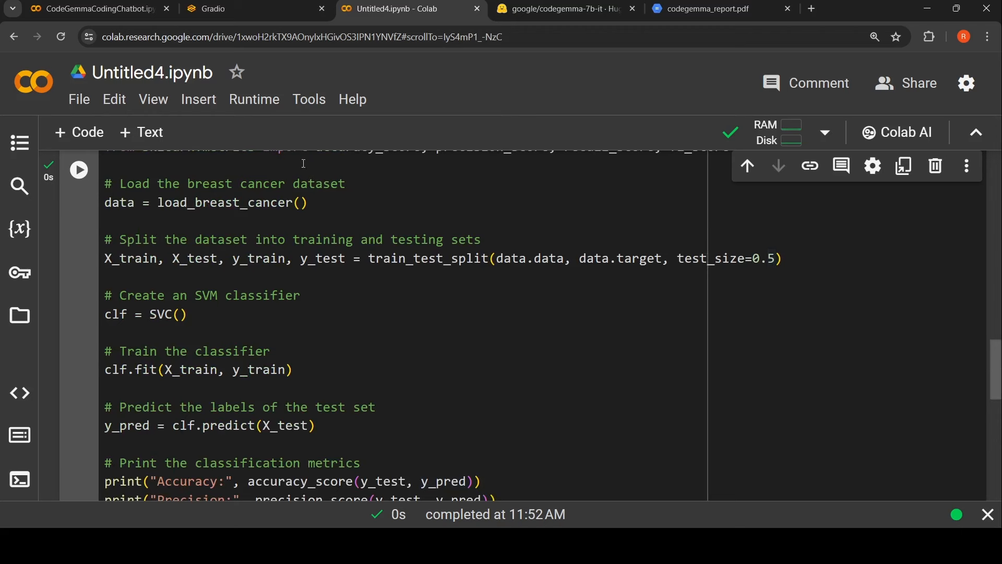
{"action": "mouse_move", "coordinate": [175, 322]}
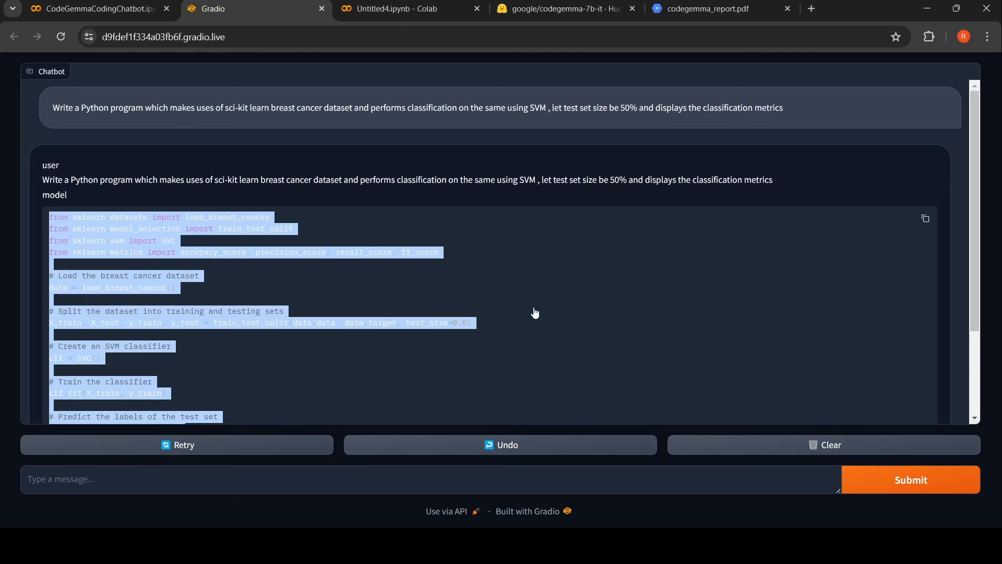
Bring up the Gradio chatbot showing the SVM breast-cancer prompt and its generated scikit-learn code.
{"action": "left_click", "coordinate": [565, 8]}
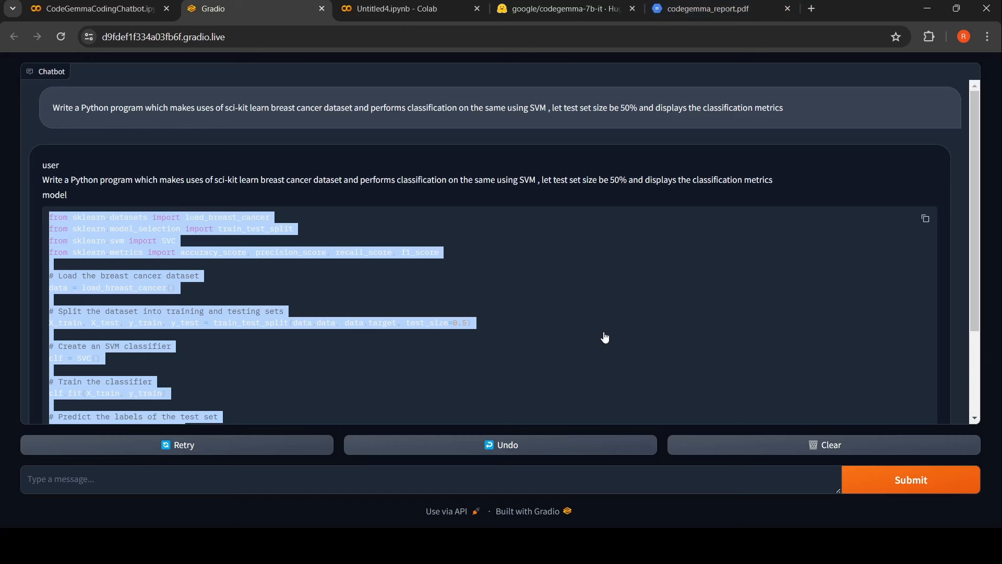
{"action": "mouse_move", "coordinate": [684, 30]}
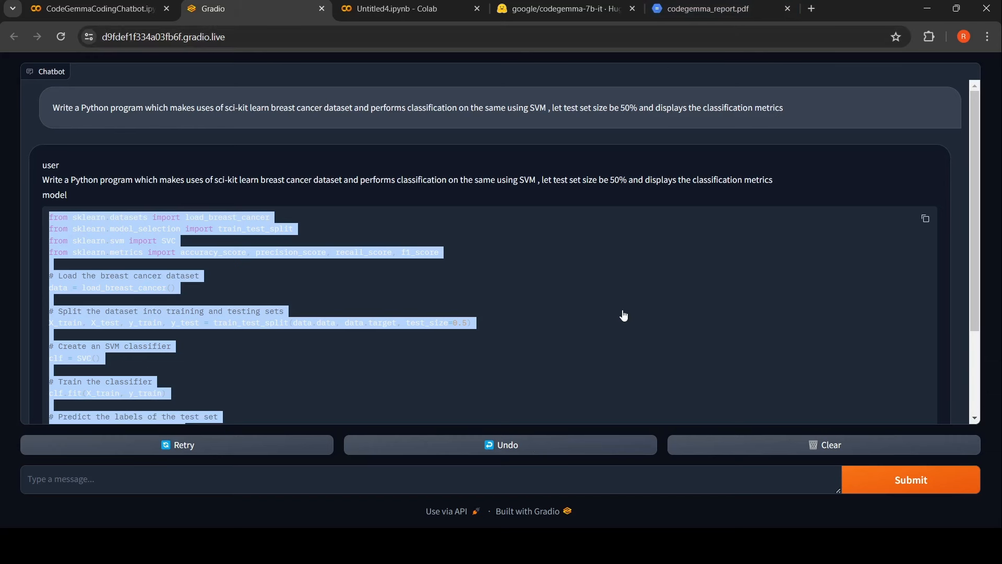
{"action": "mouse_move", "coordinate": [492, 290]}
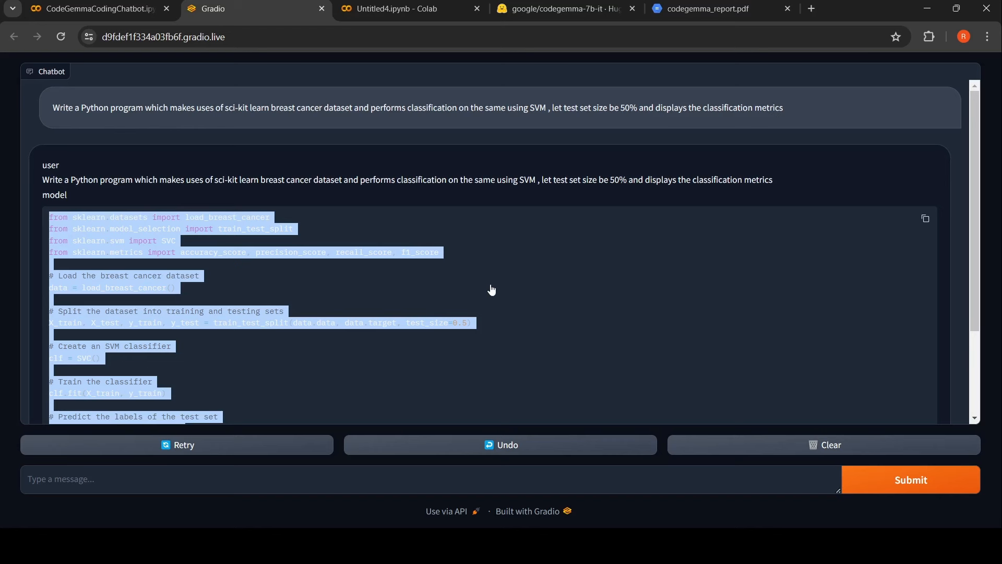
{"action": "left_click", "coordinate": [96, 8]}
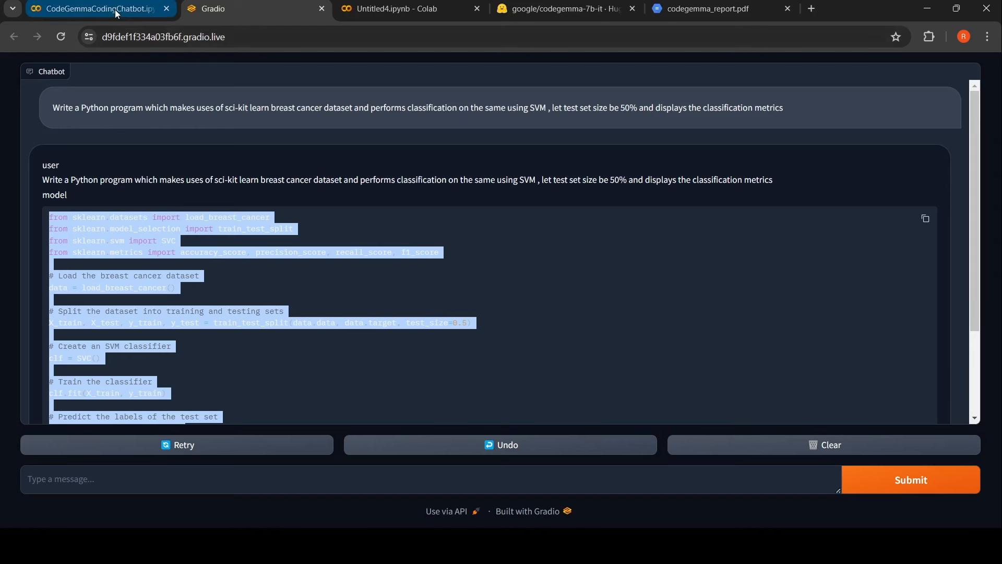